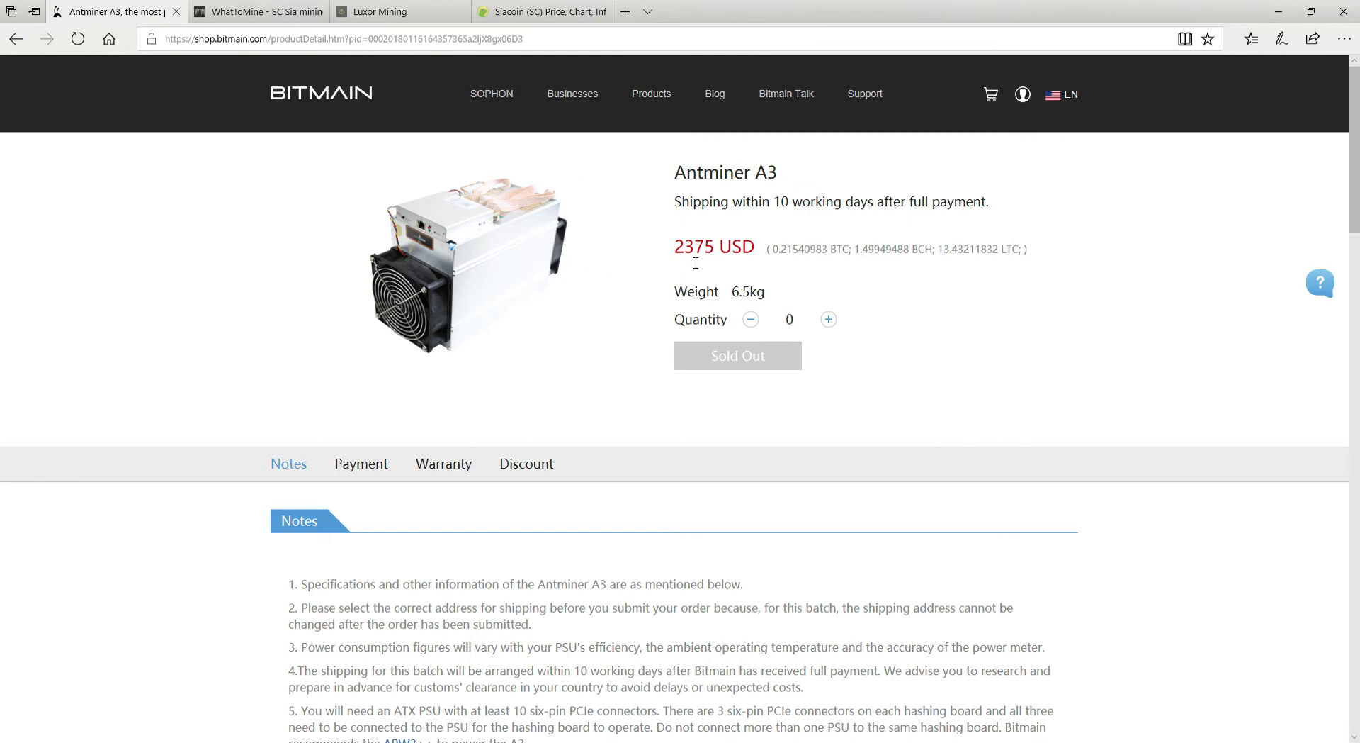
pyautogui.moveTo(742, 273)
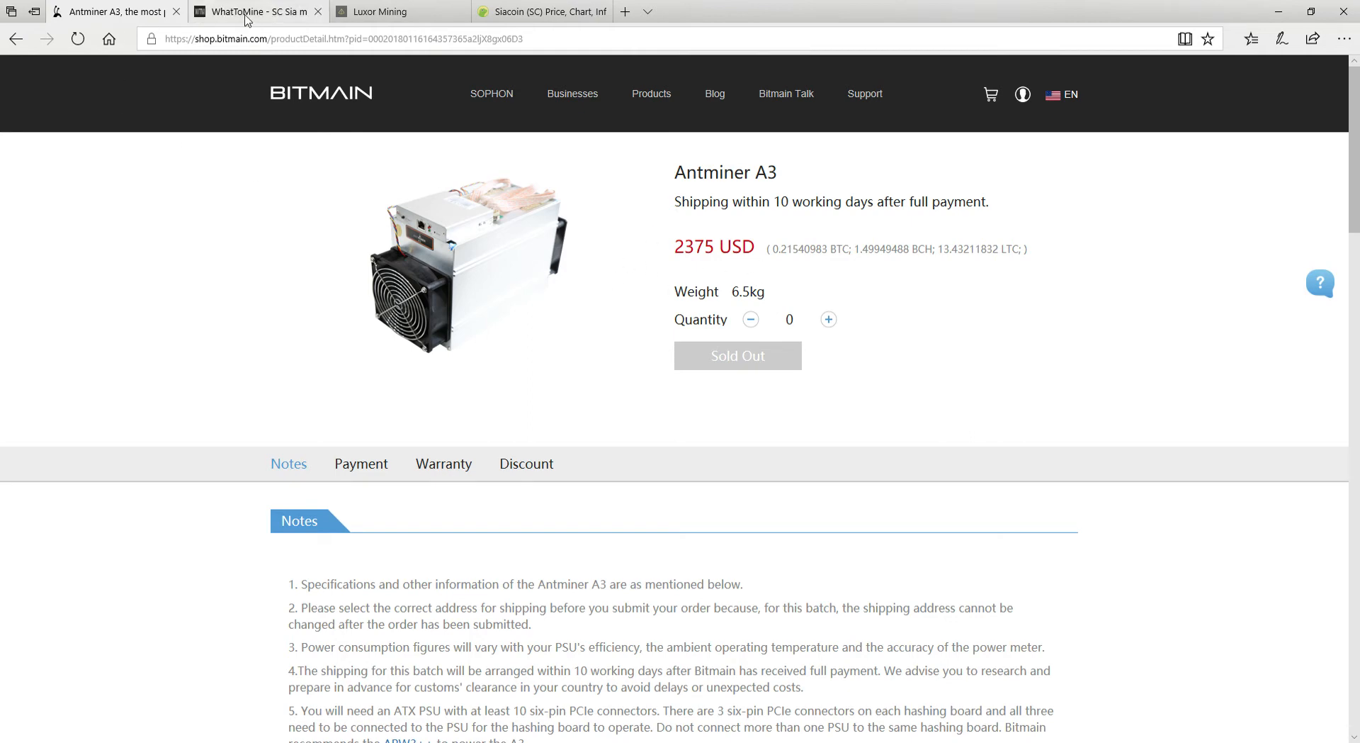
# View the Sia calculator results for 850000 Mh/s at 630 W: about $110.67 daily, $40,393.80 yearly
pyautogui.click(257, 11)
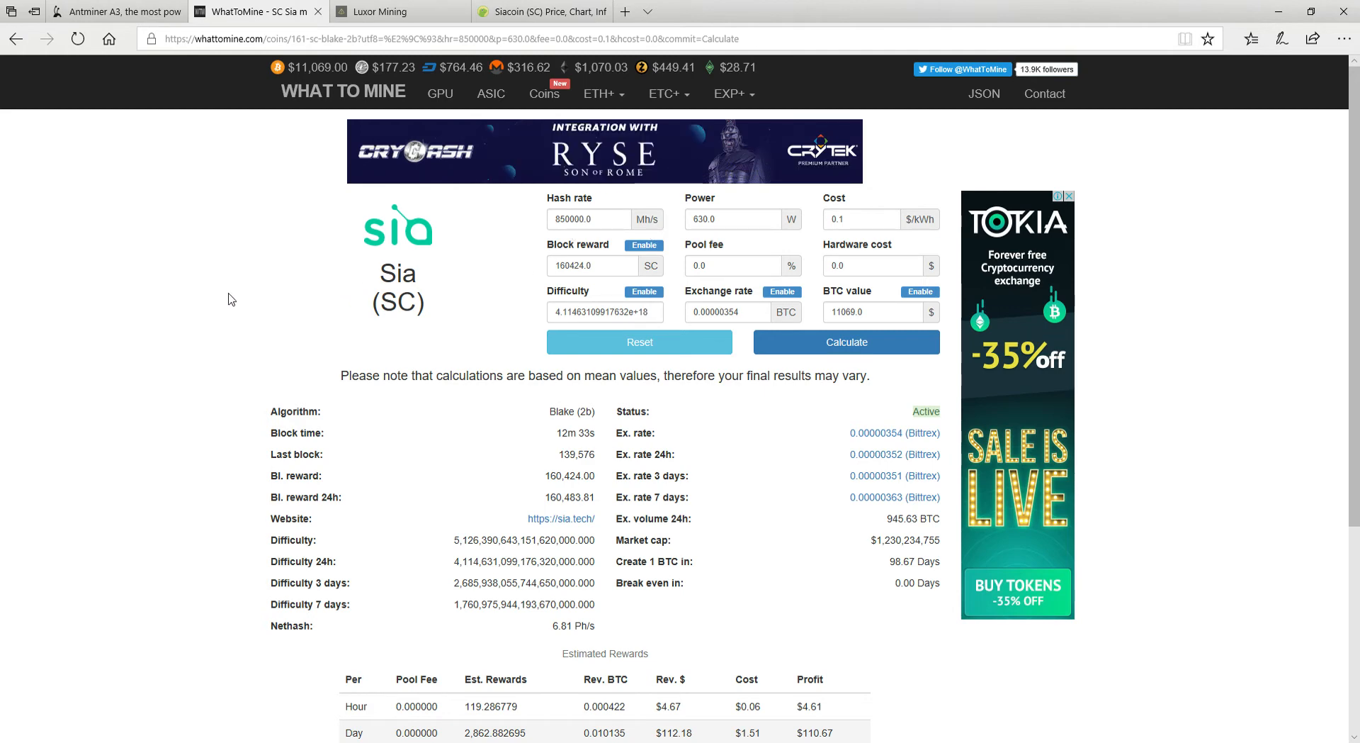
pyautogui.scroll(-3)
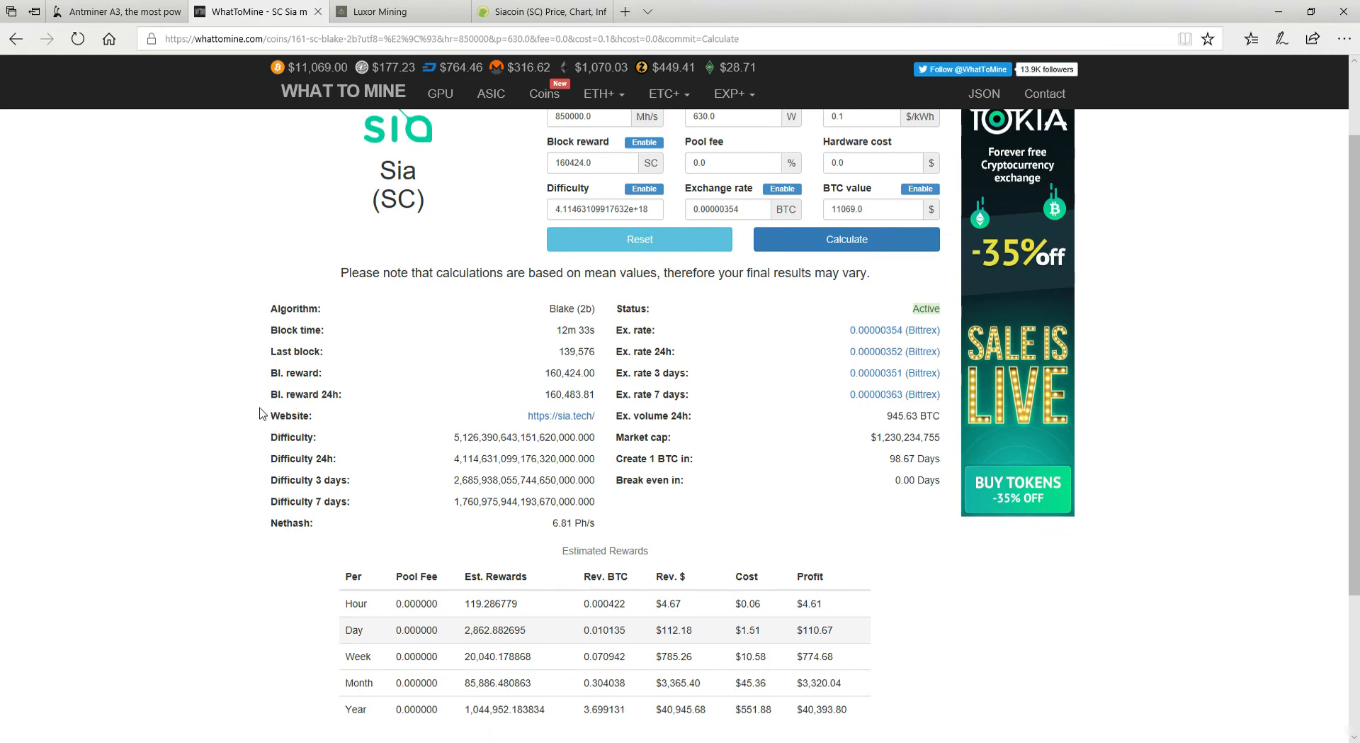
pyautogui.moveTo(642, 634)
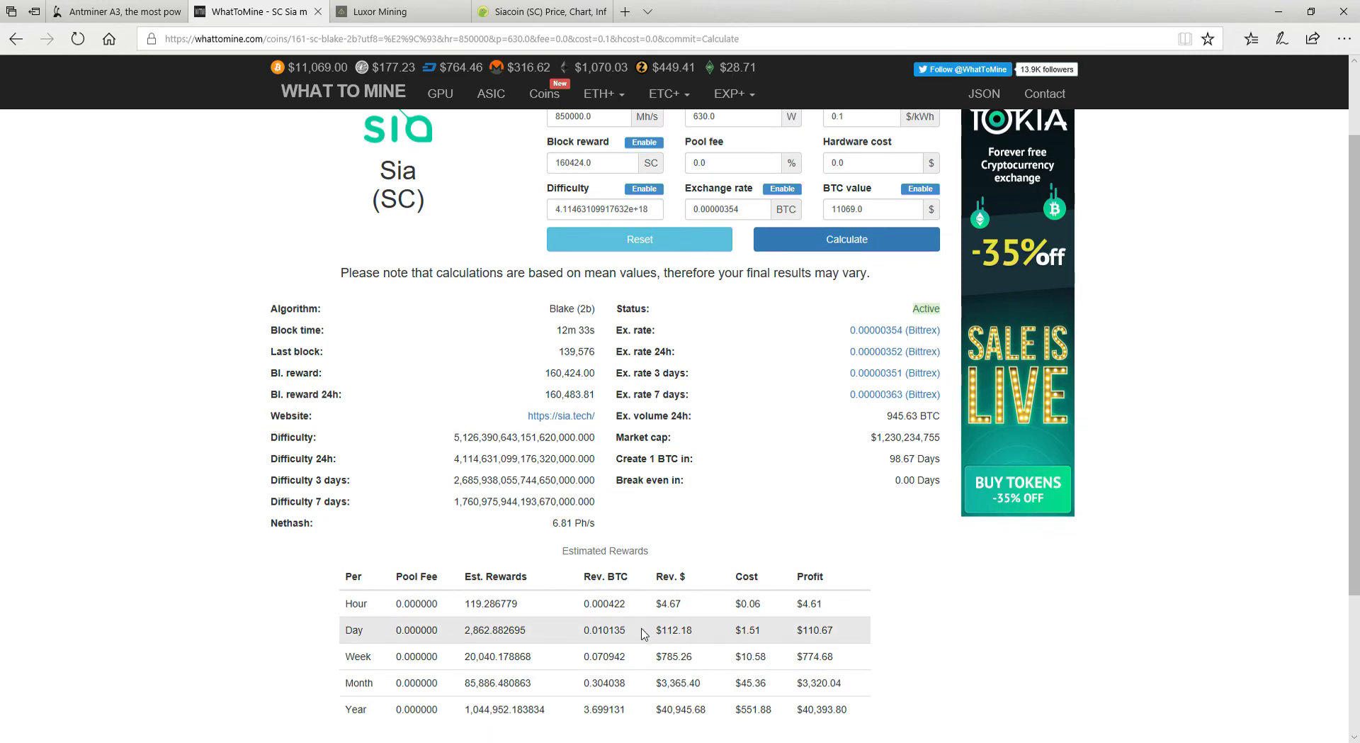
pyautogui.moveTo(656, 649)
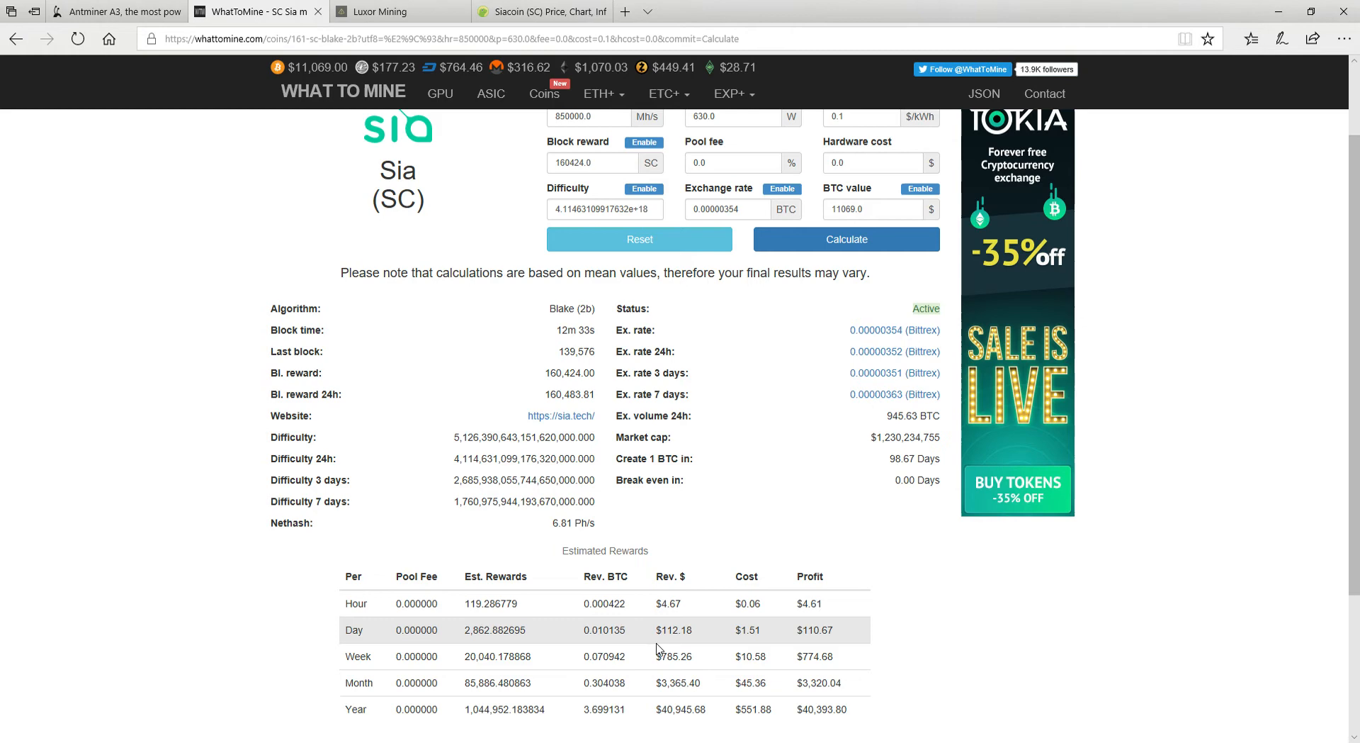
pyautogui.moveTo(760, 505)
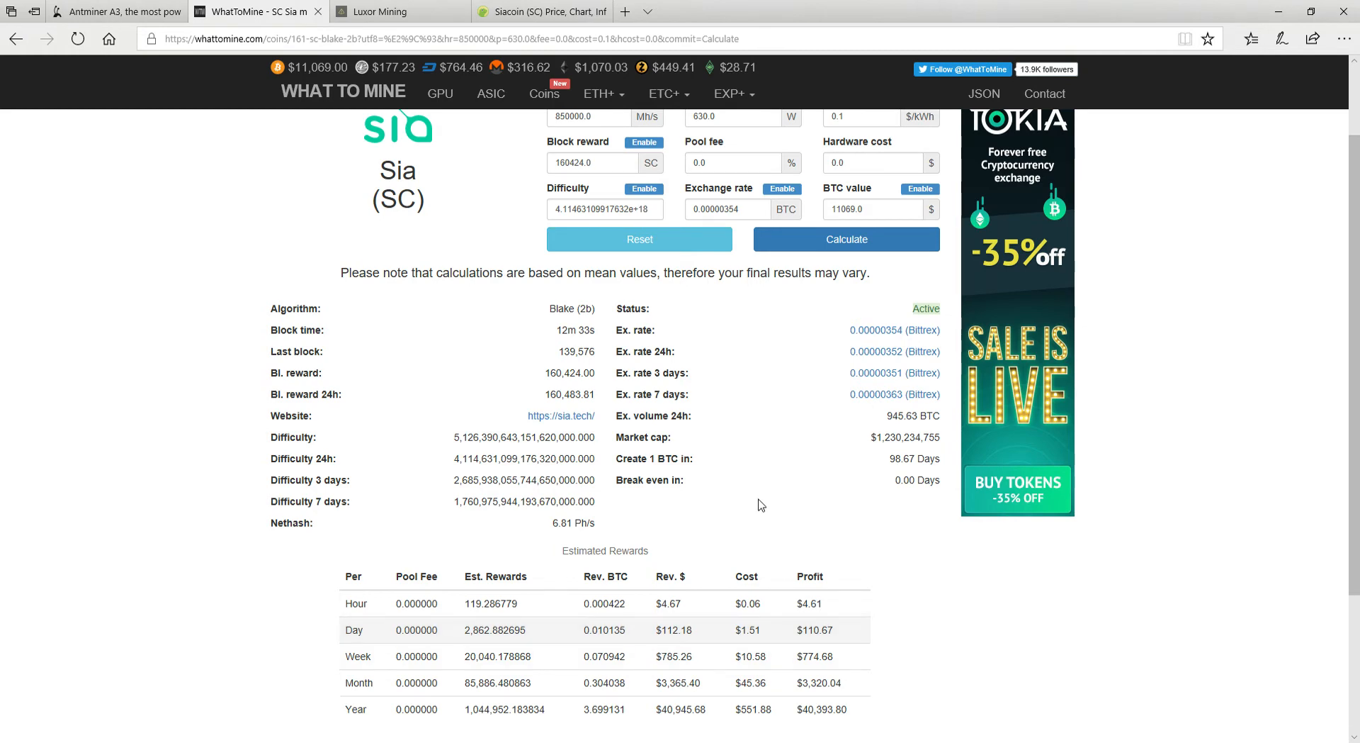
pyautogui.moveTo(465, 517)
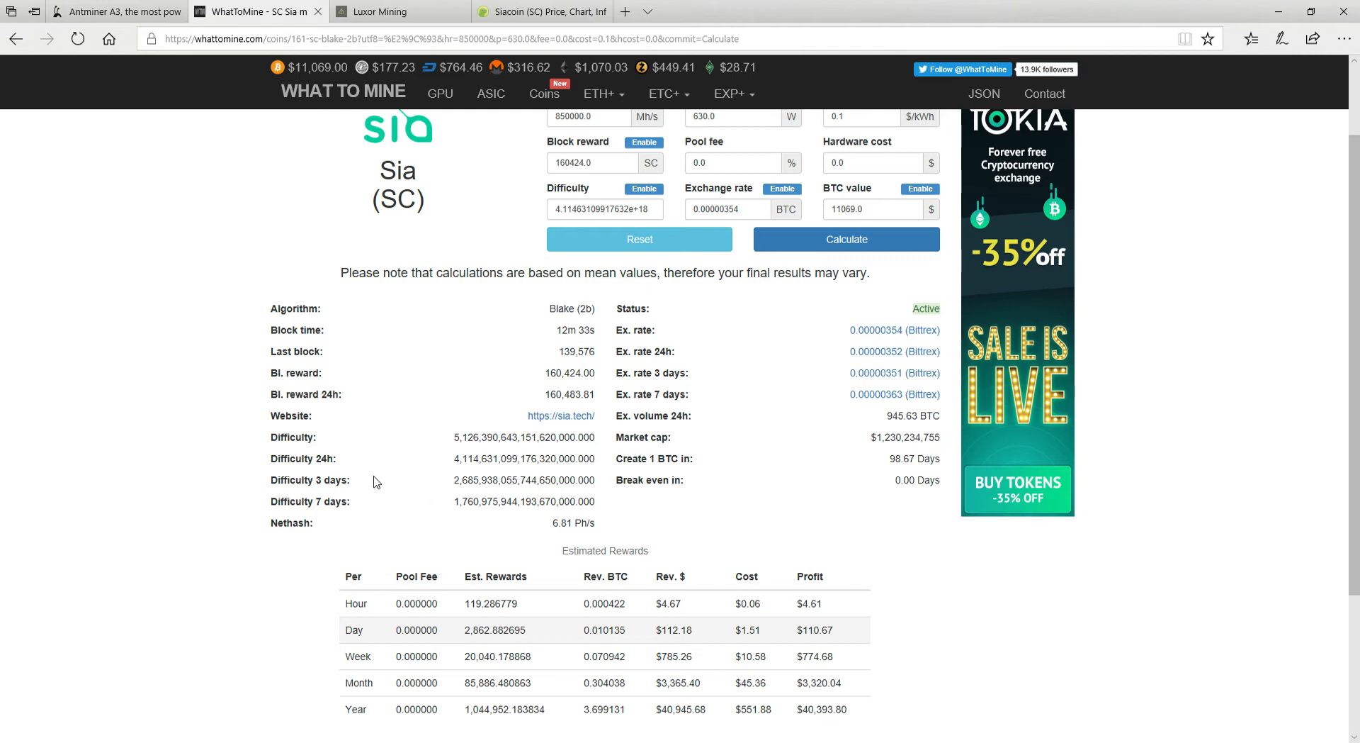
pyautogui.moveTo(462, 450)
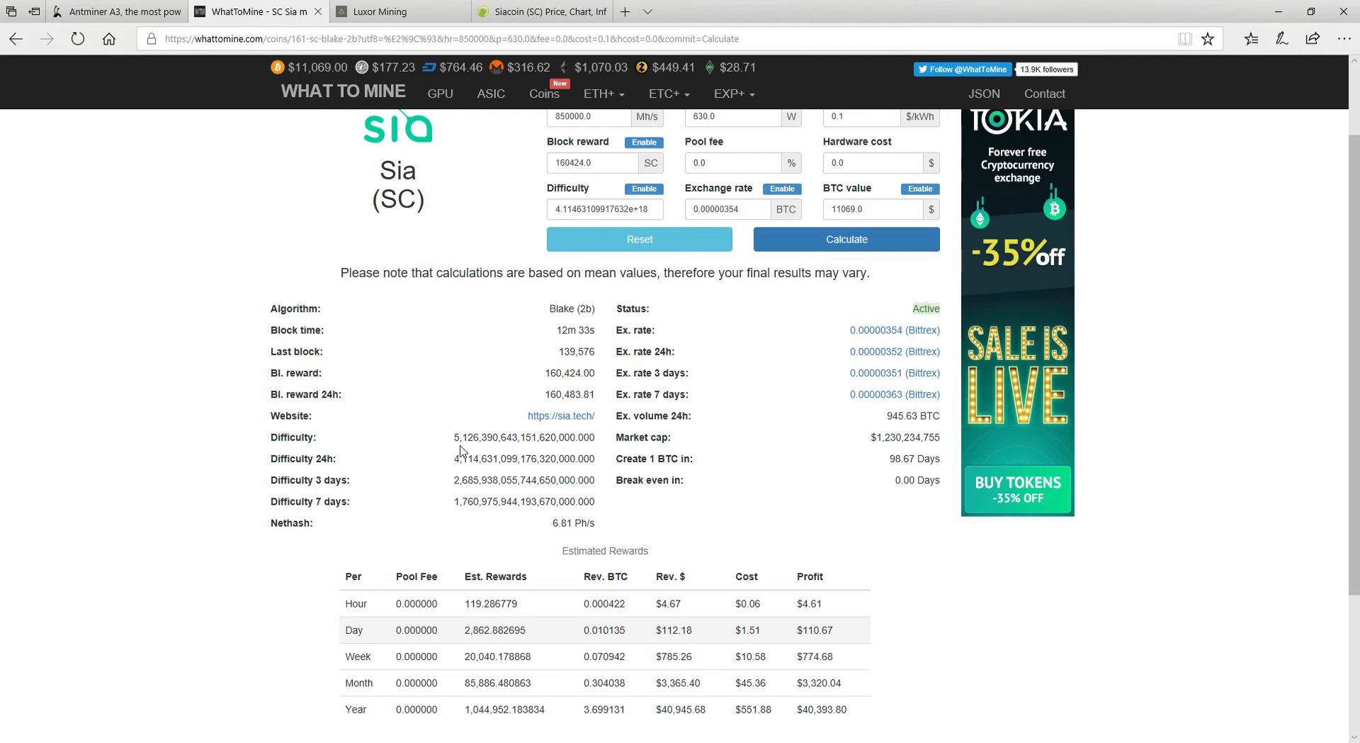
pyautogui.moveTo(813, 512)
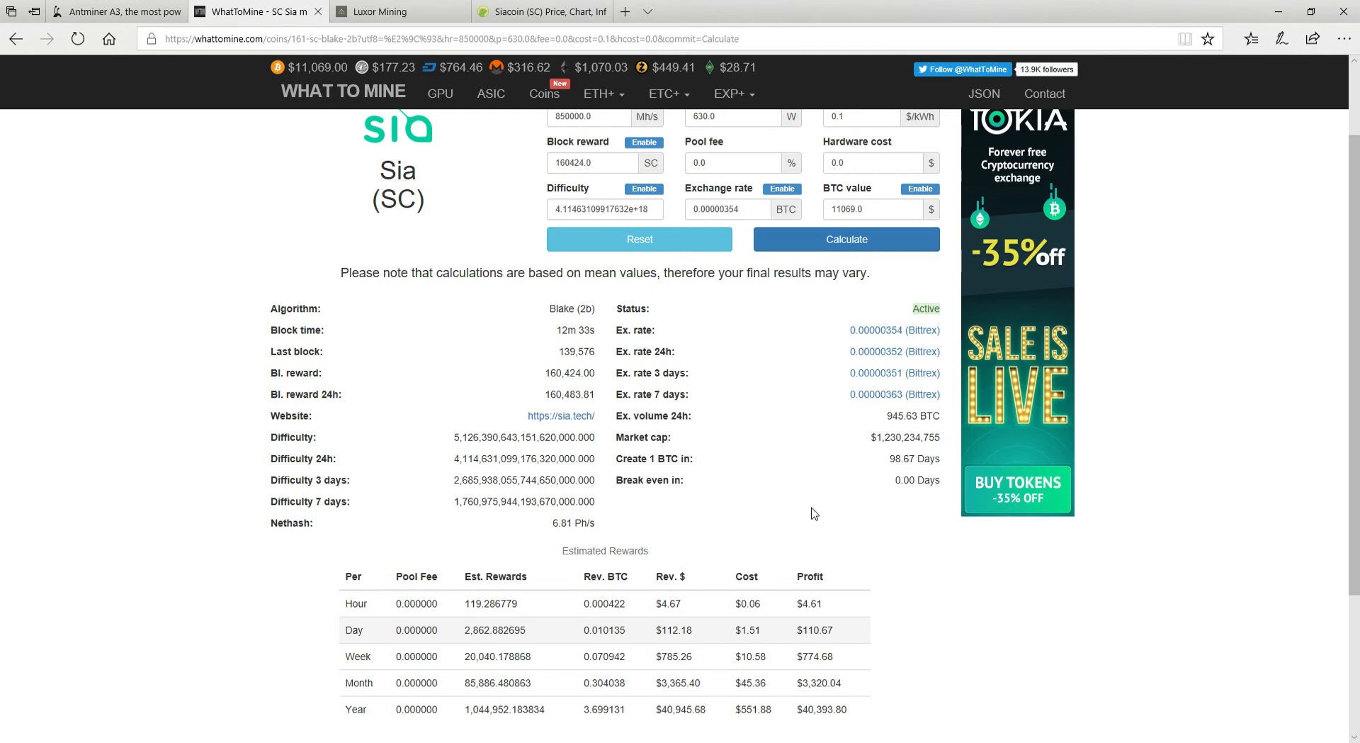
pyautogui.scroll(-3)
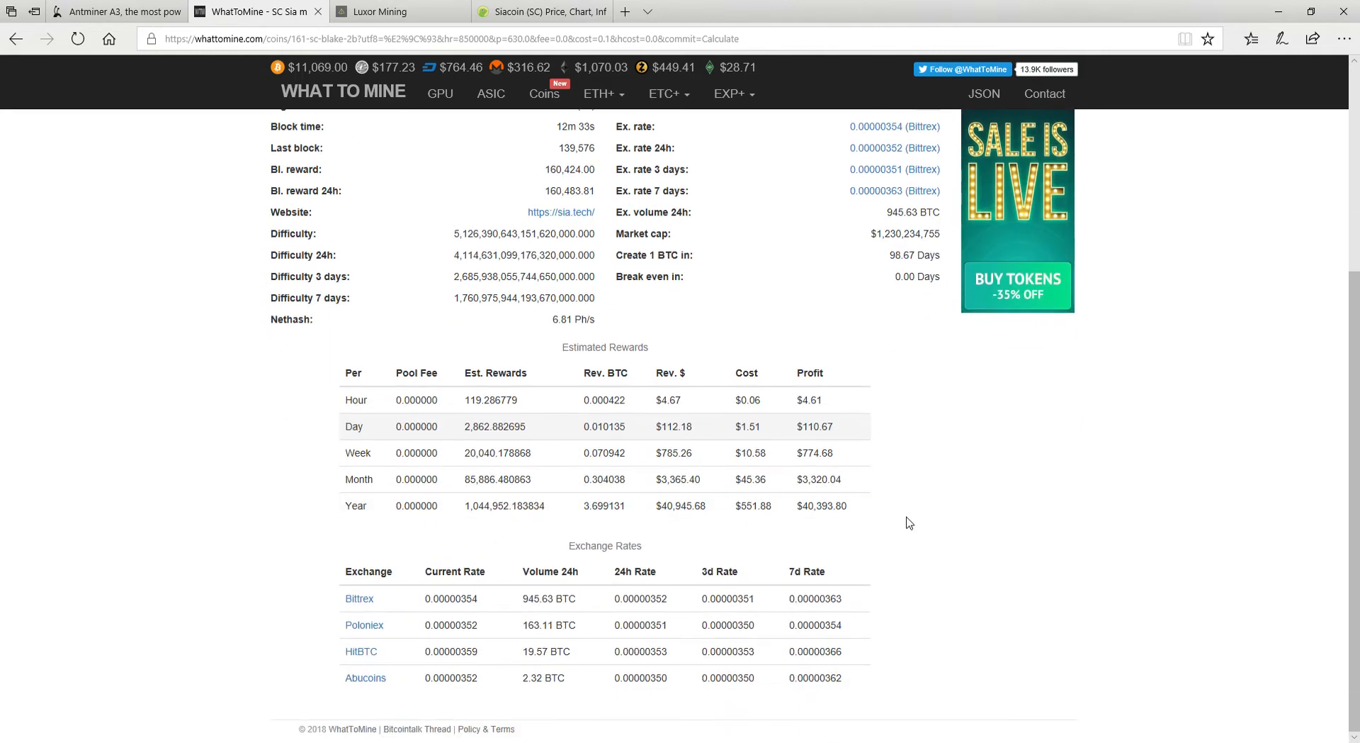
pyautogui.scroll(3)
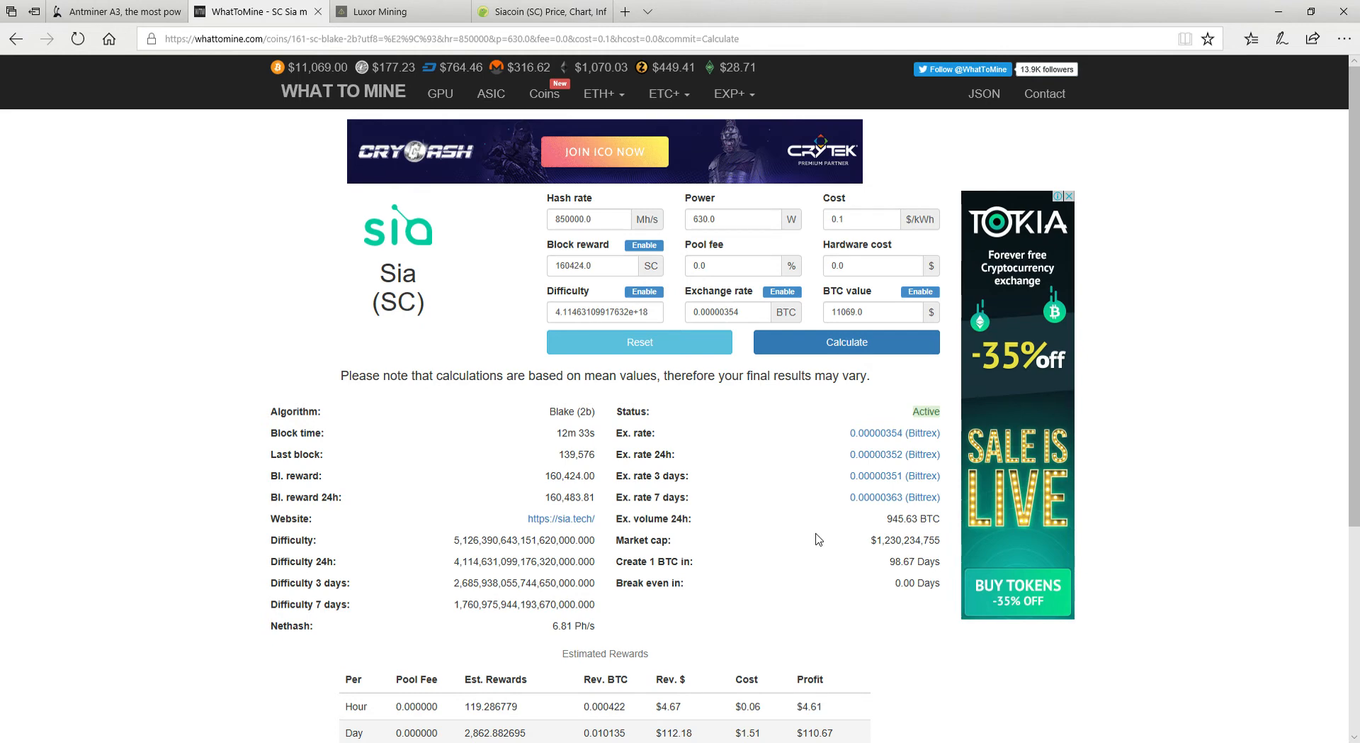
pyautogui.scroll(-3)
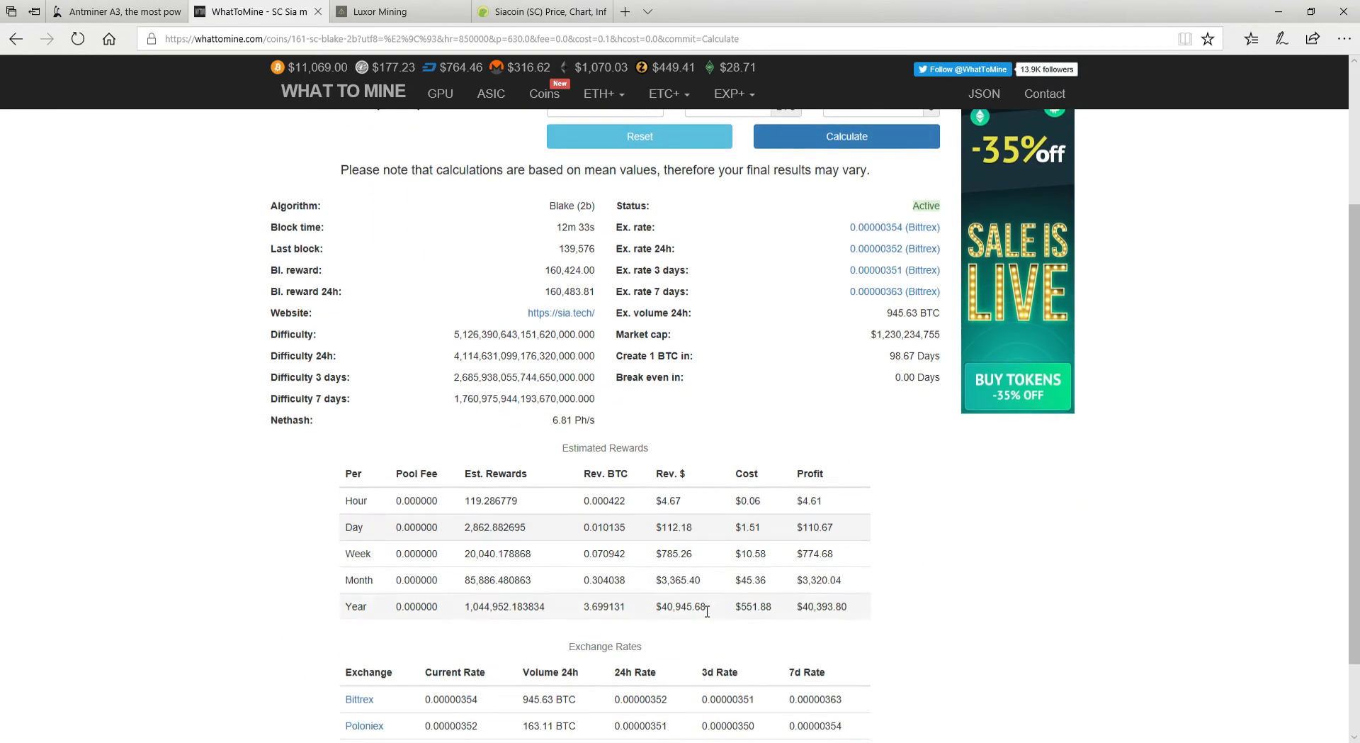
pyautogui.moveTo(682, 598)
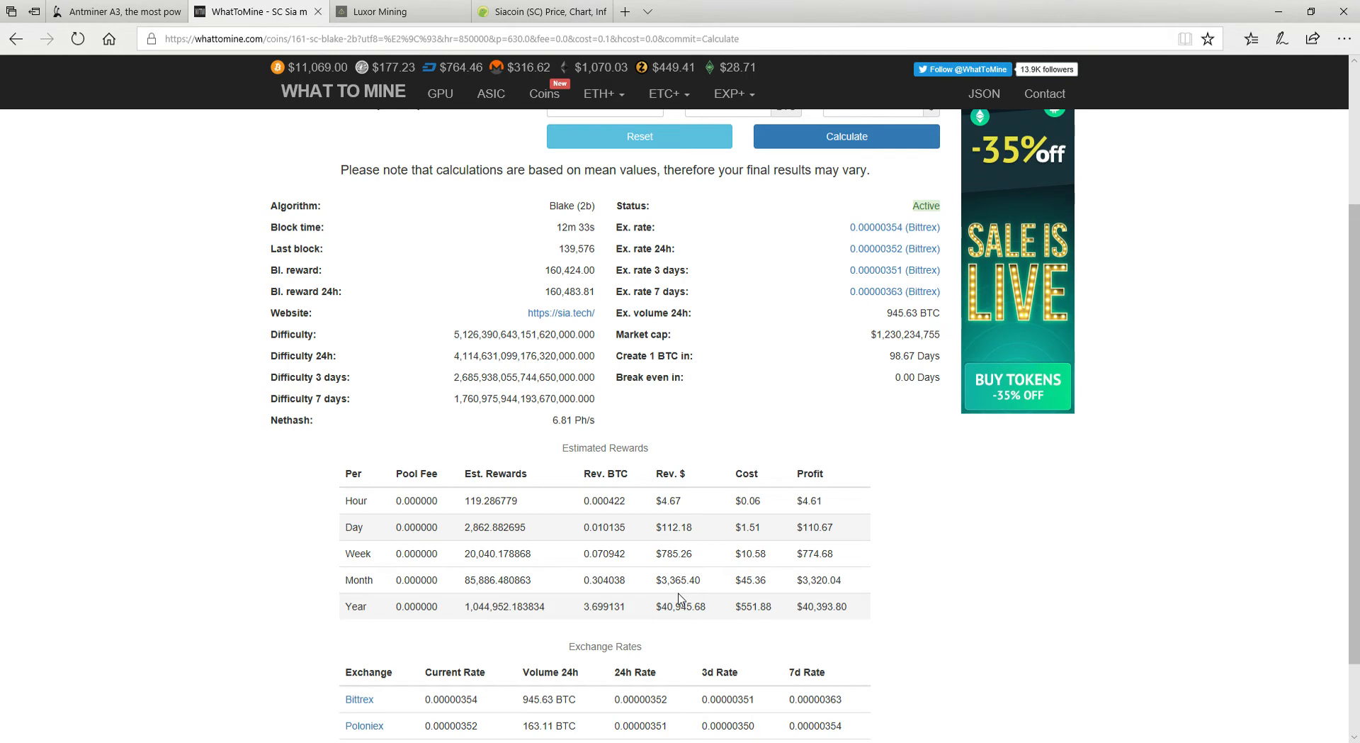
# View the Luxor miner stats: 359.87 SC unpaid, 757.01 GH/s hashrate, 2694.48 SC paid
pyautogui.click(380, 12)
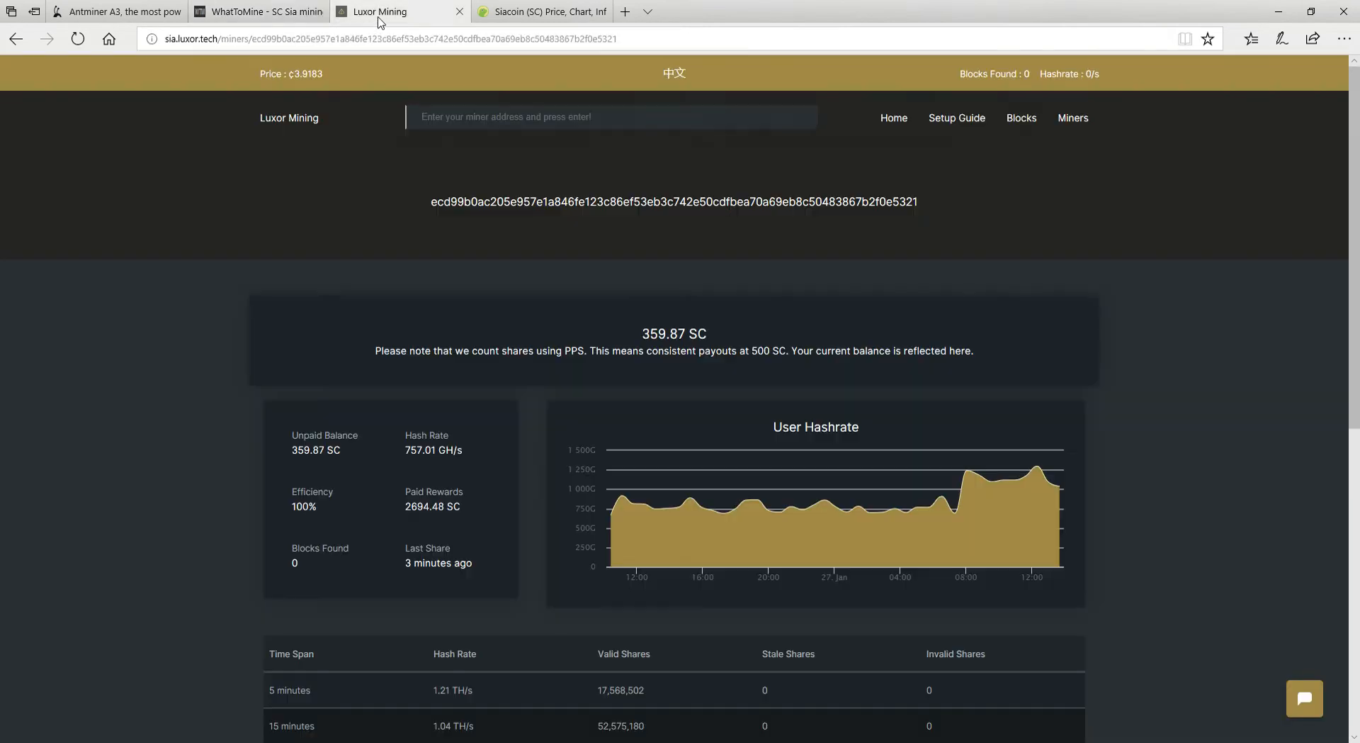
pyautogui.moveTo(1057, 486)
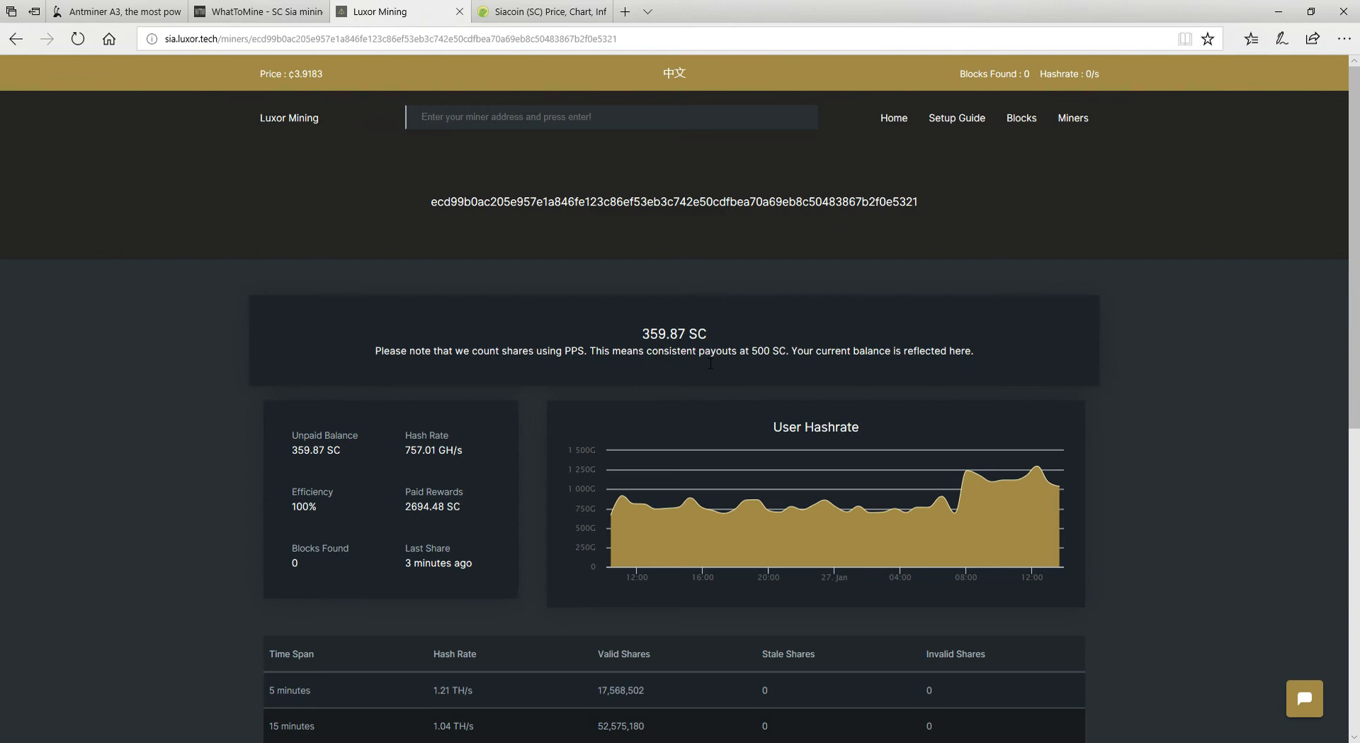
pyautogui.scroll(-3)
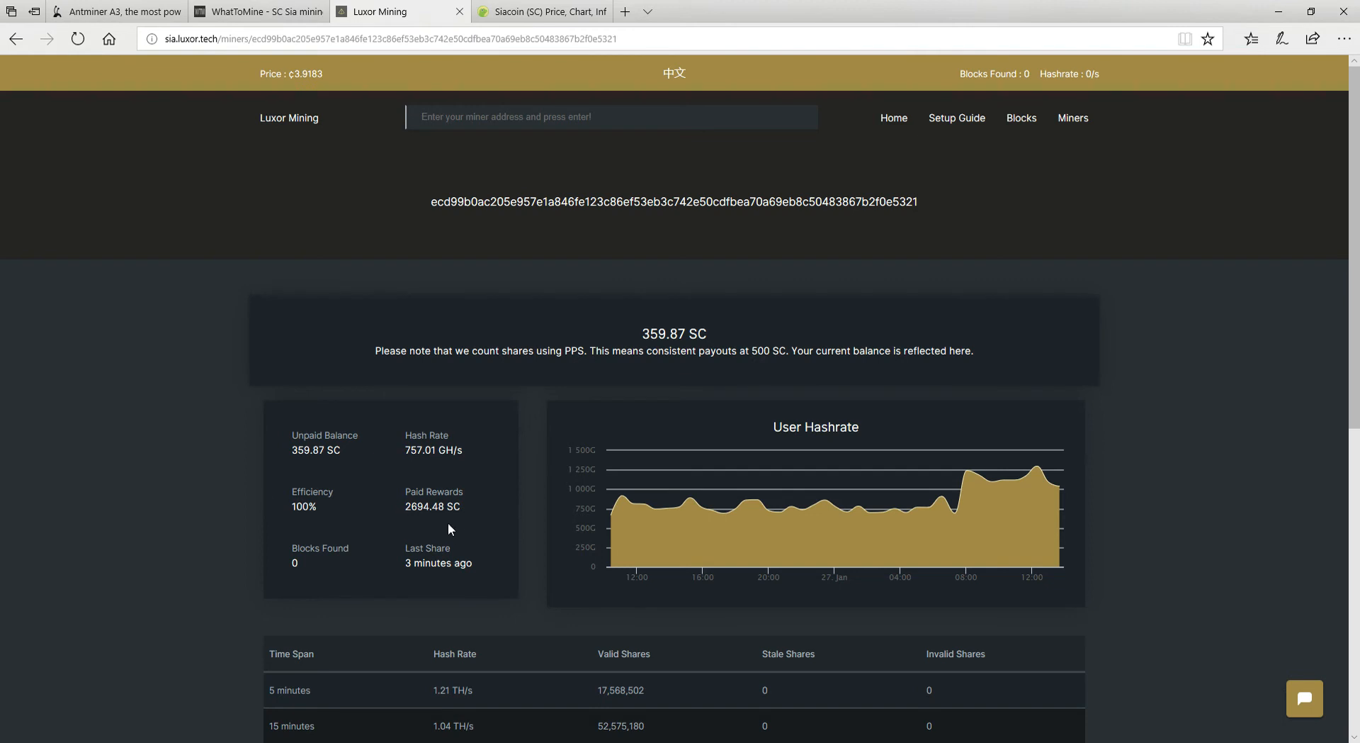
pyautogui.moveTo(425, 523)
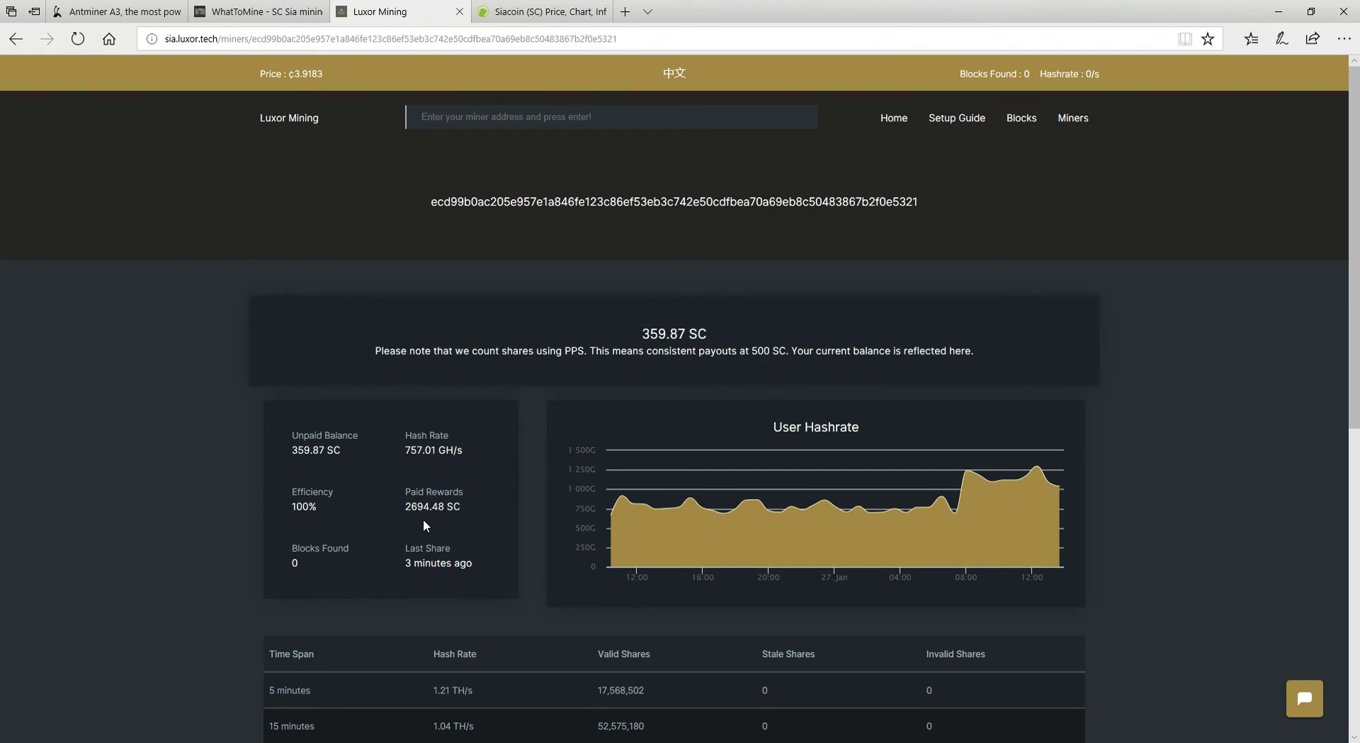
pyautogui.moveTo(953, 516)
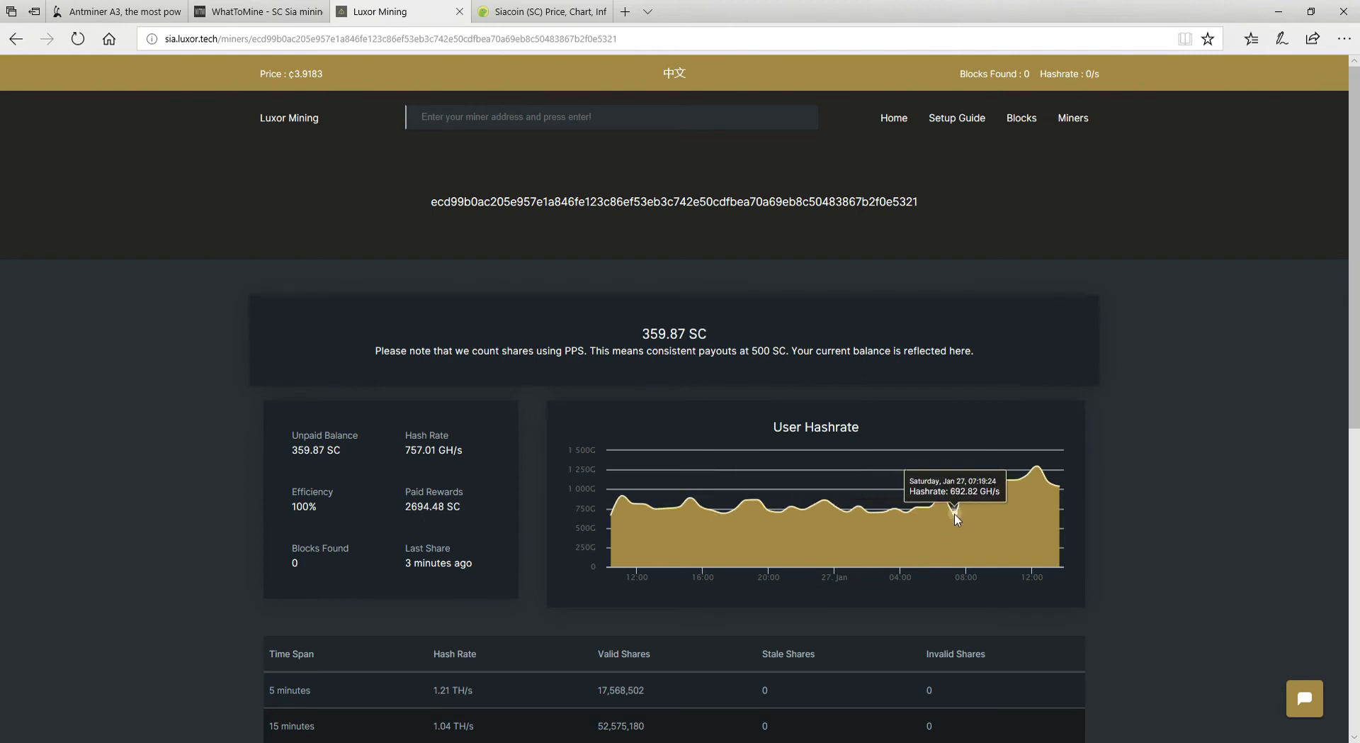
pyautogui.moveTo(920, 518)
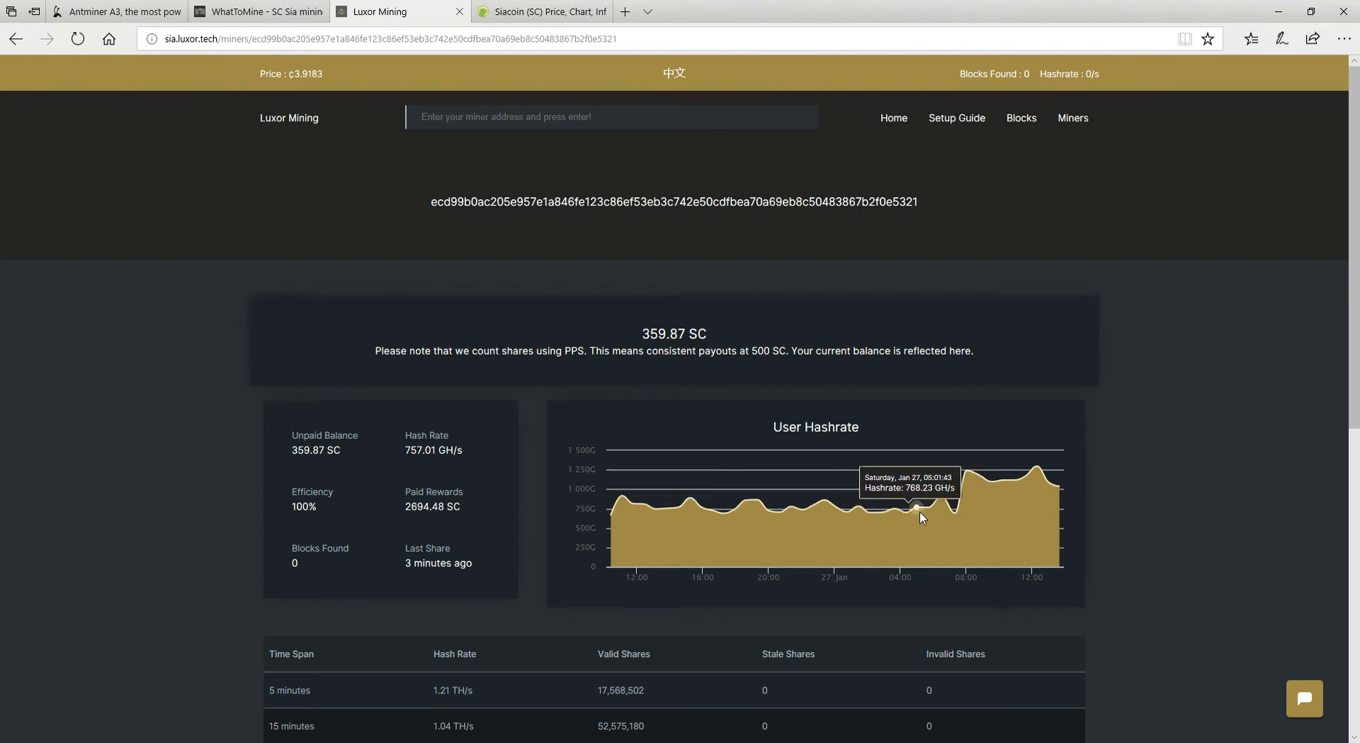
pyautogui.moveTo(980, 532)
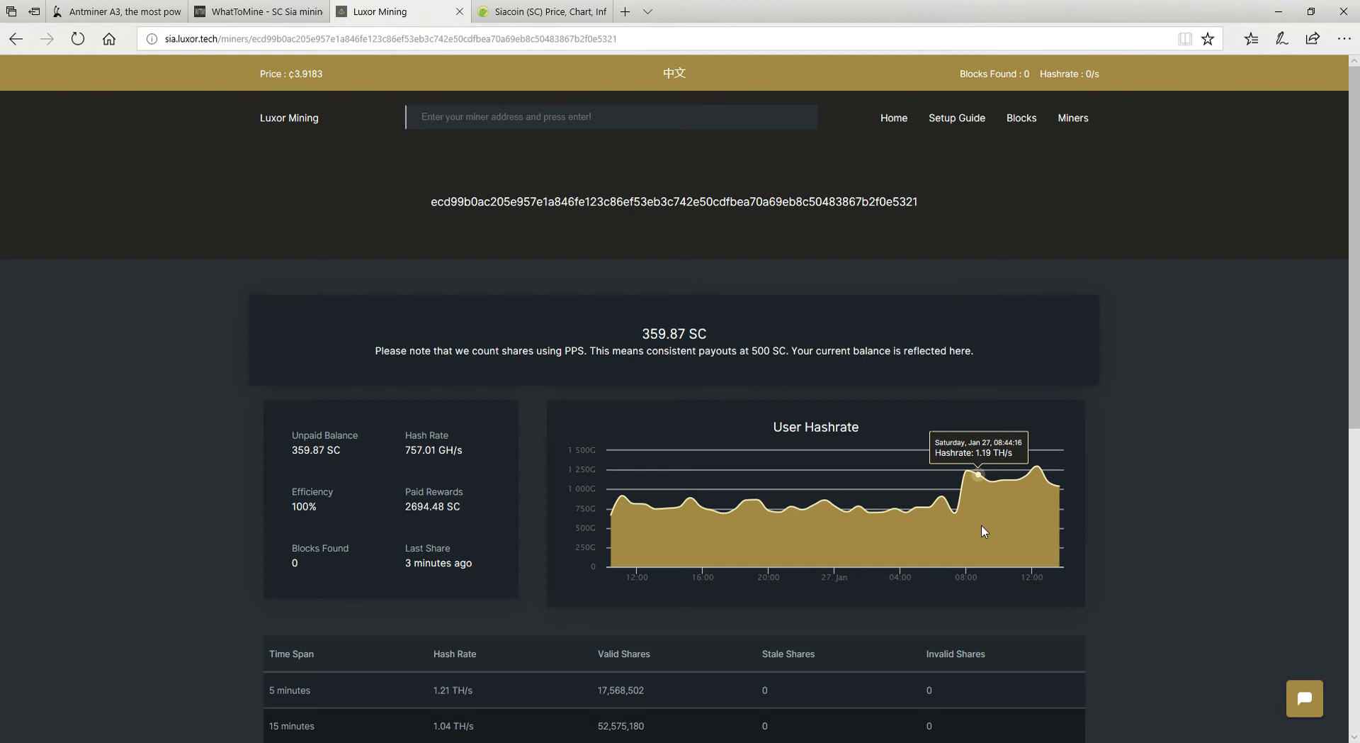
pyautogui.moveTo(970, 461)
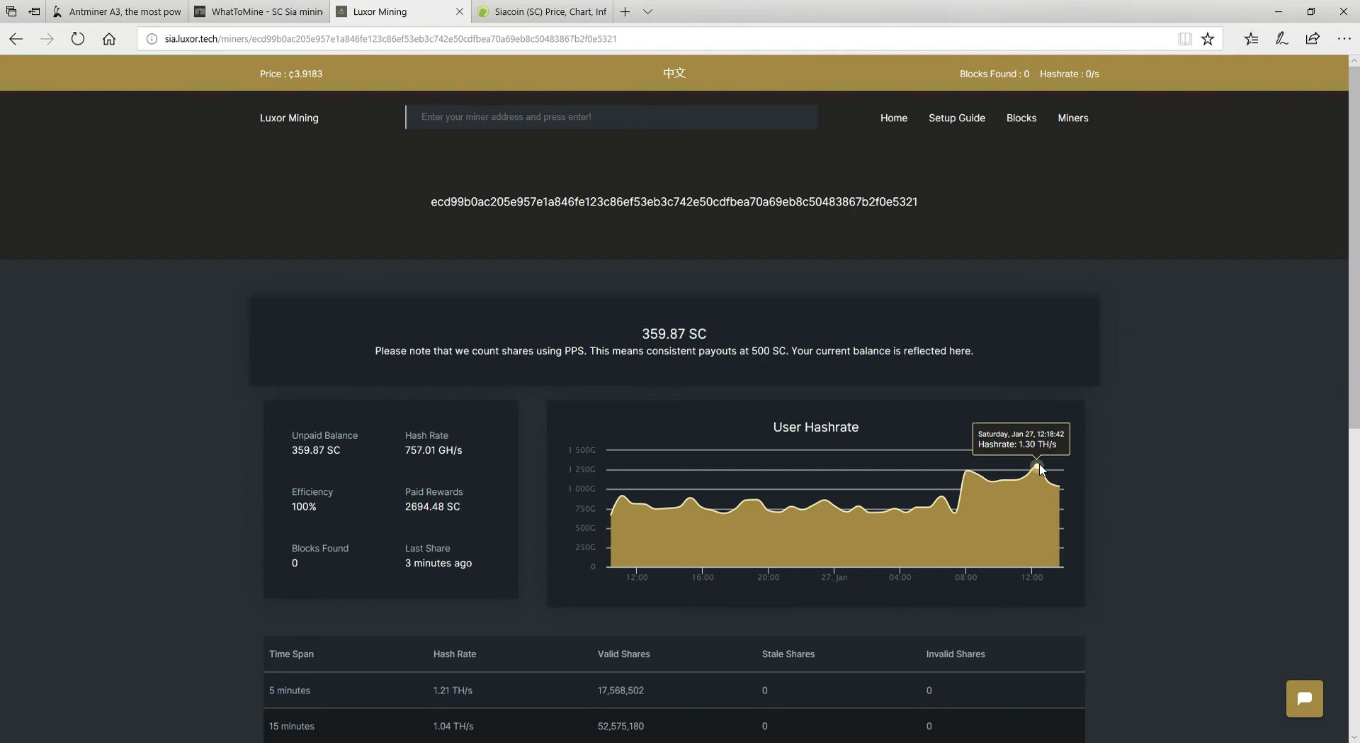
pyautogui.moveTo(1236, 533)
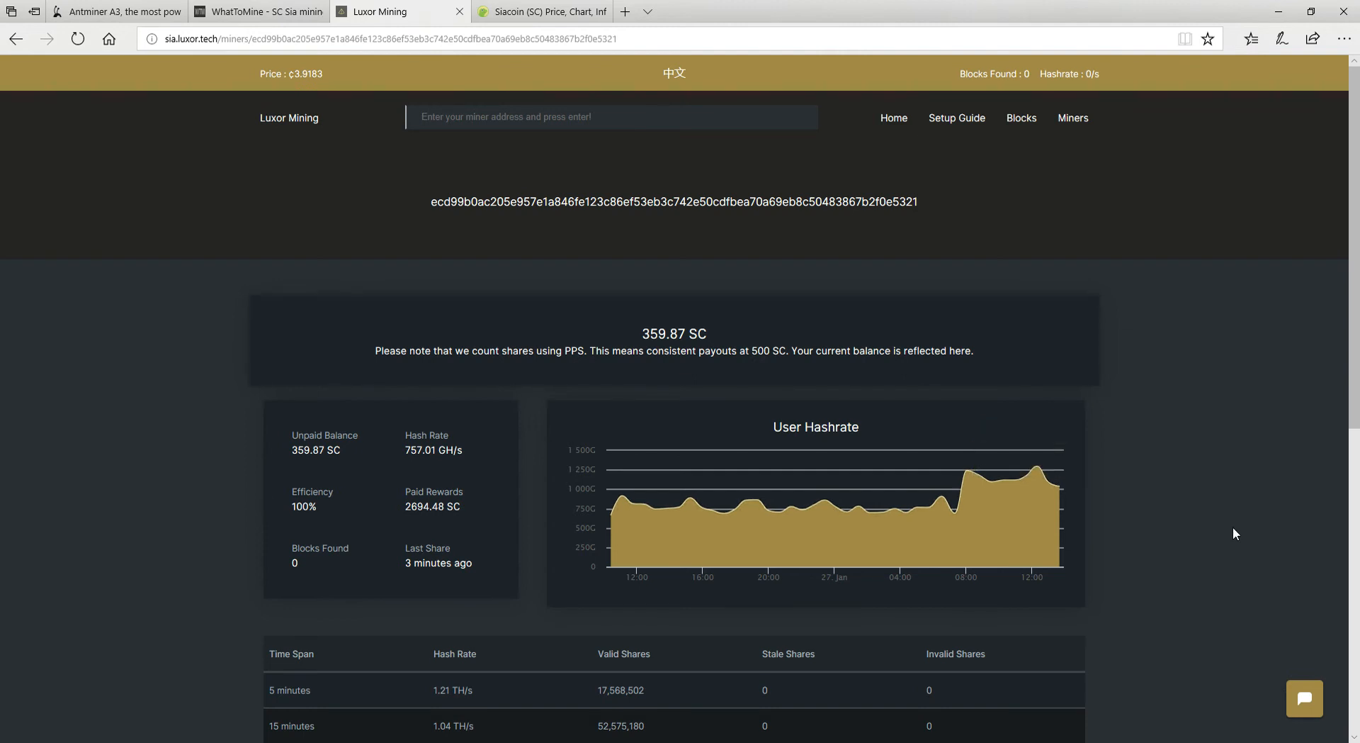
pyautogui.scroll(-3)
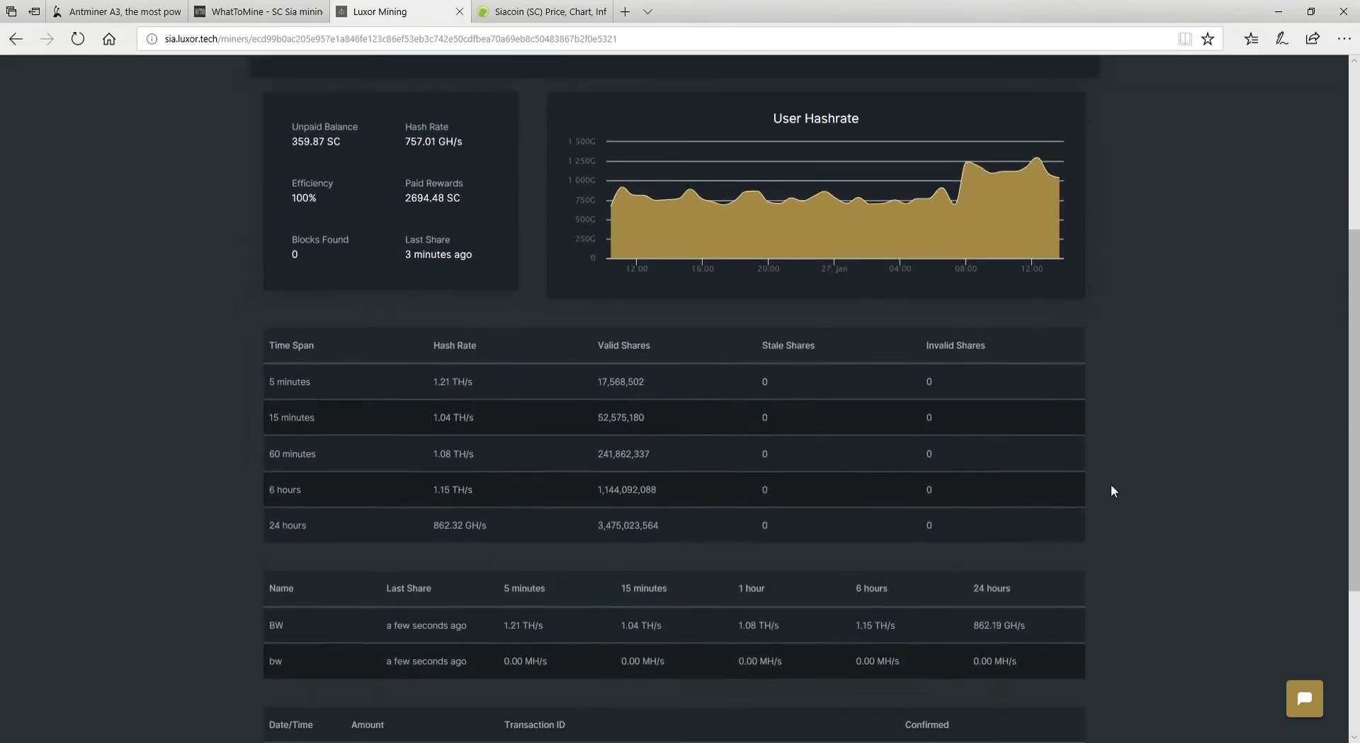
pyautogui.moveTo(455, 401)
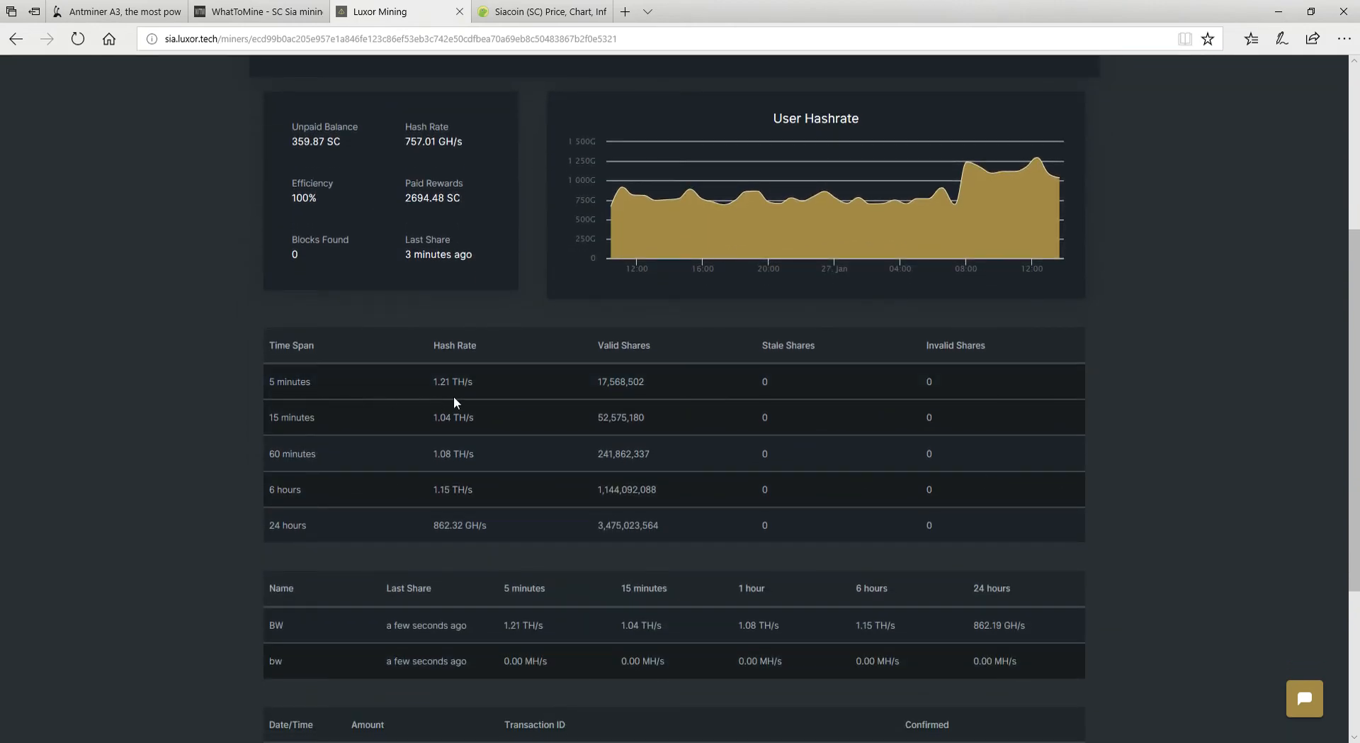
pyautogui.moveTo(460, 536)
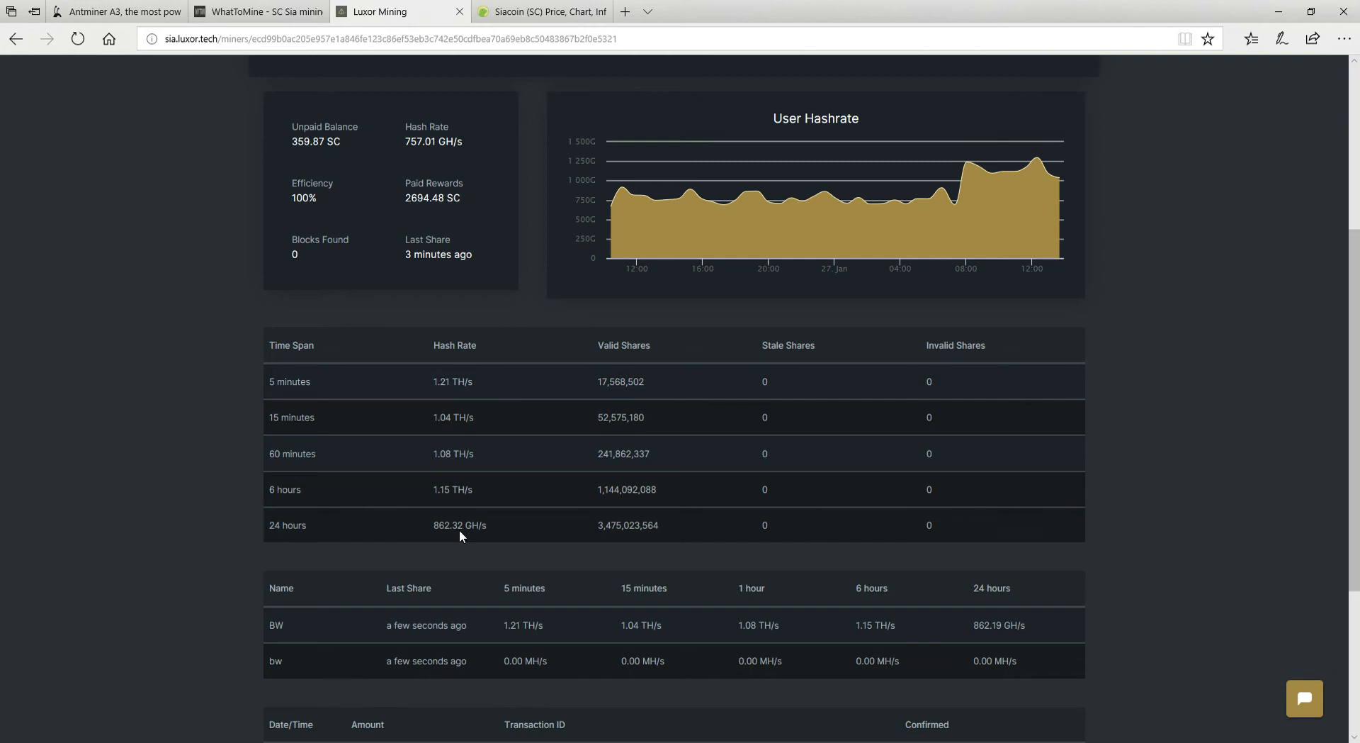
pyautogui.moveTo(496, 545)
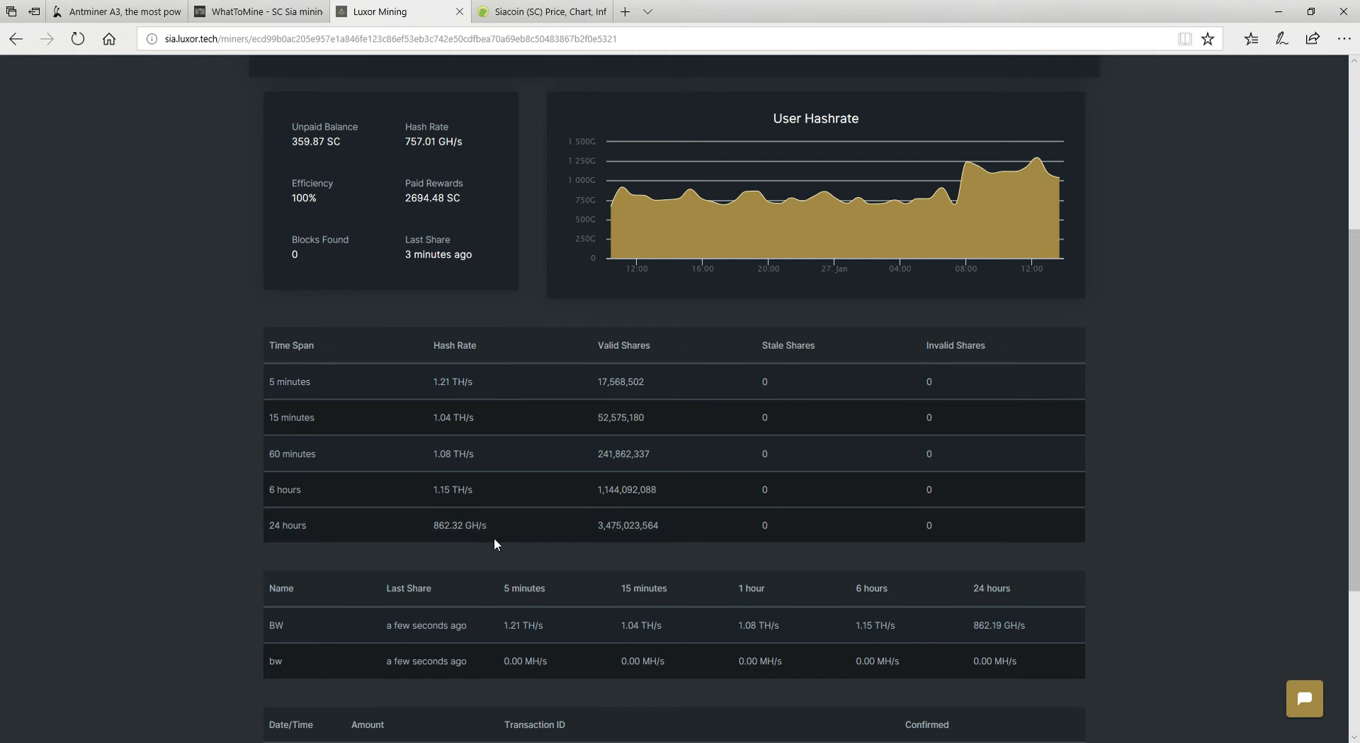
pyautogui.moveTo(364, 456)
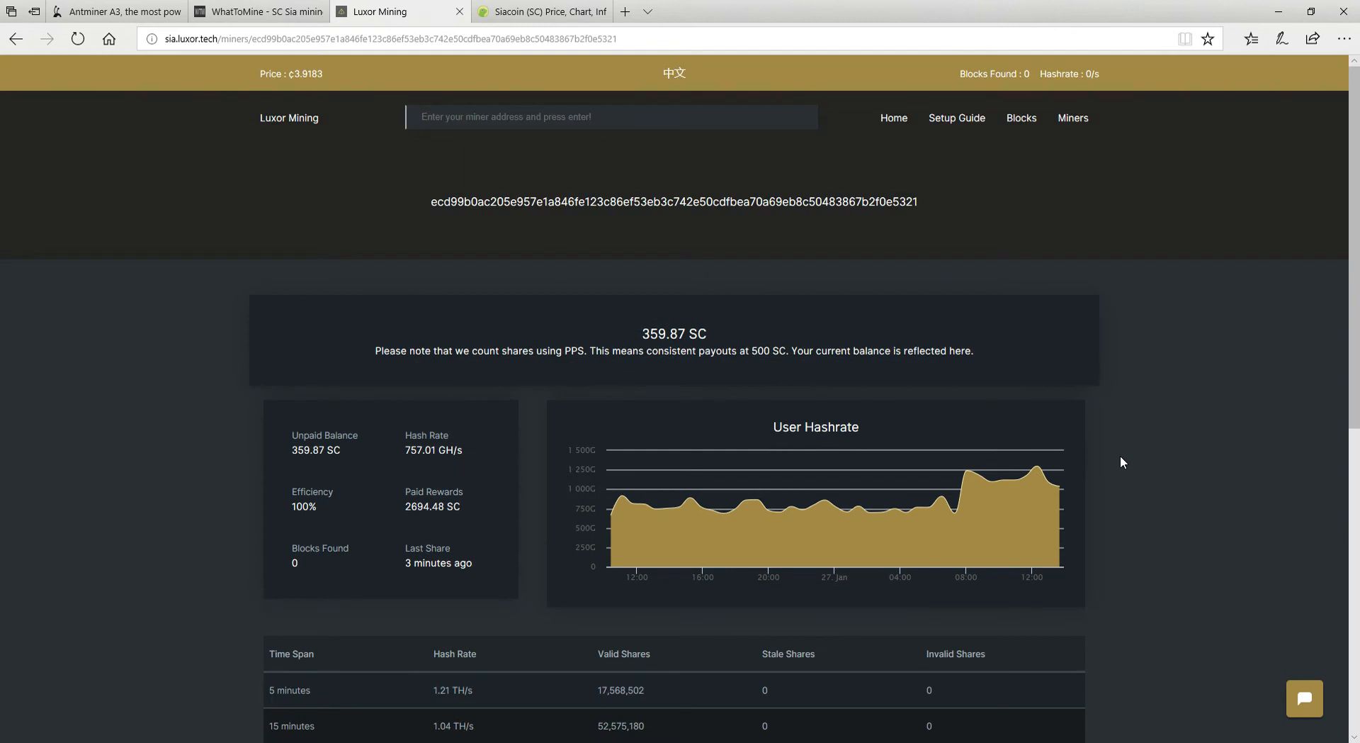
pyautogui.moveTo(1184, 517)
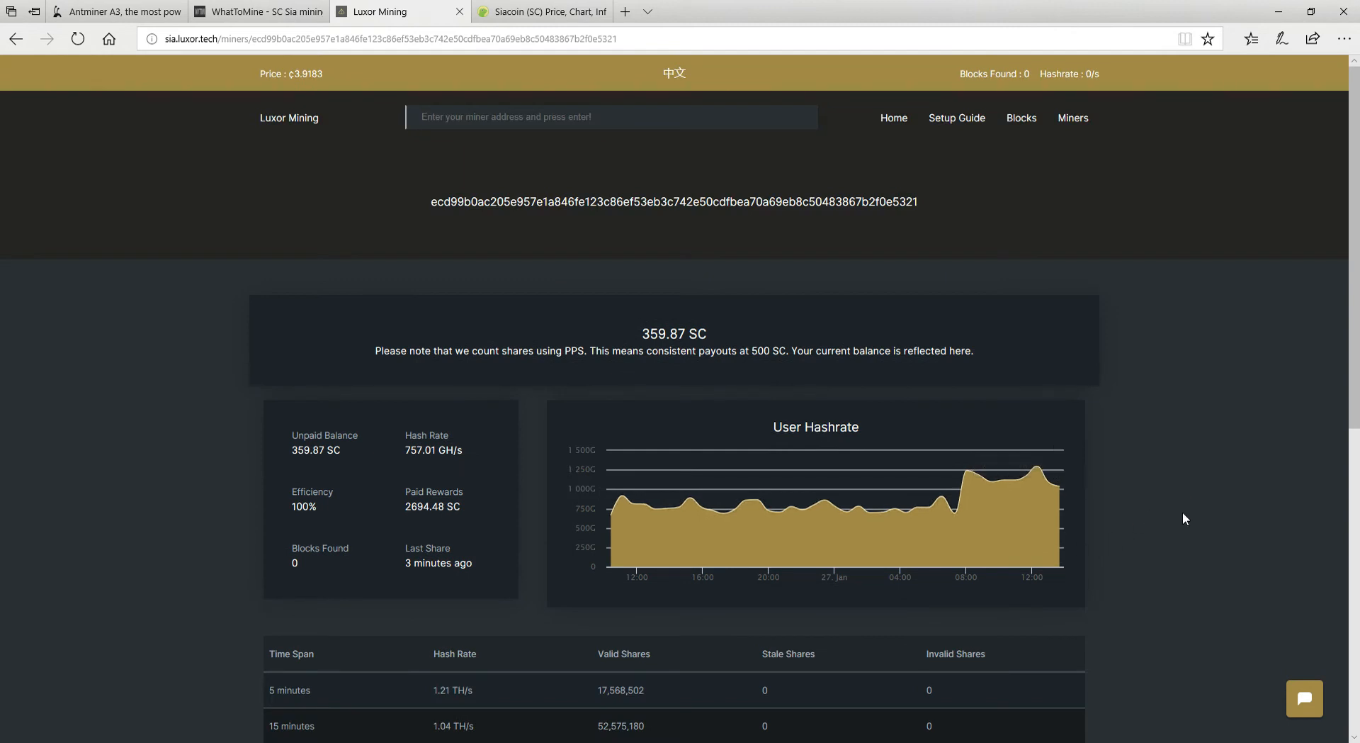
pyautogui.moveTo(1247, 496)
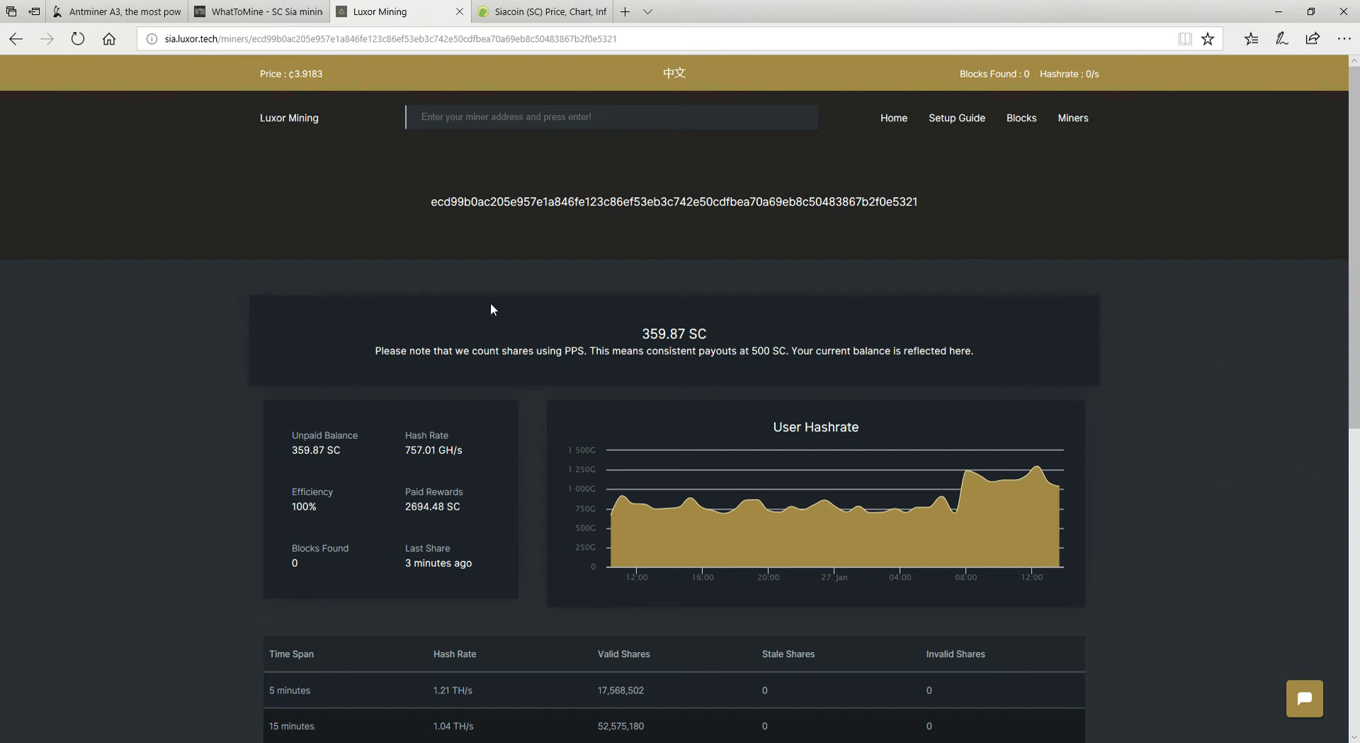
pyautogui.moveTo(690, 498)
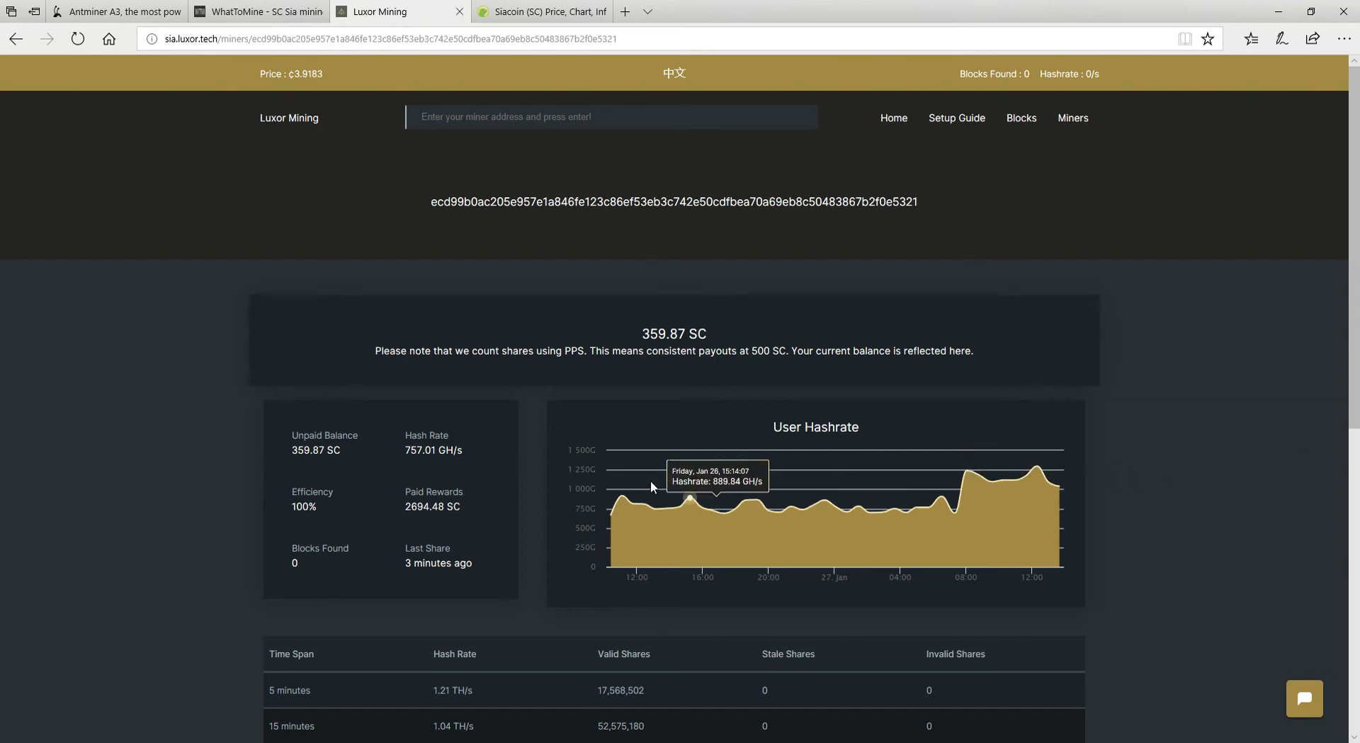
pyautogui.moveTo(421, 526)
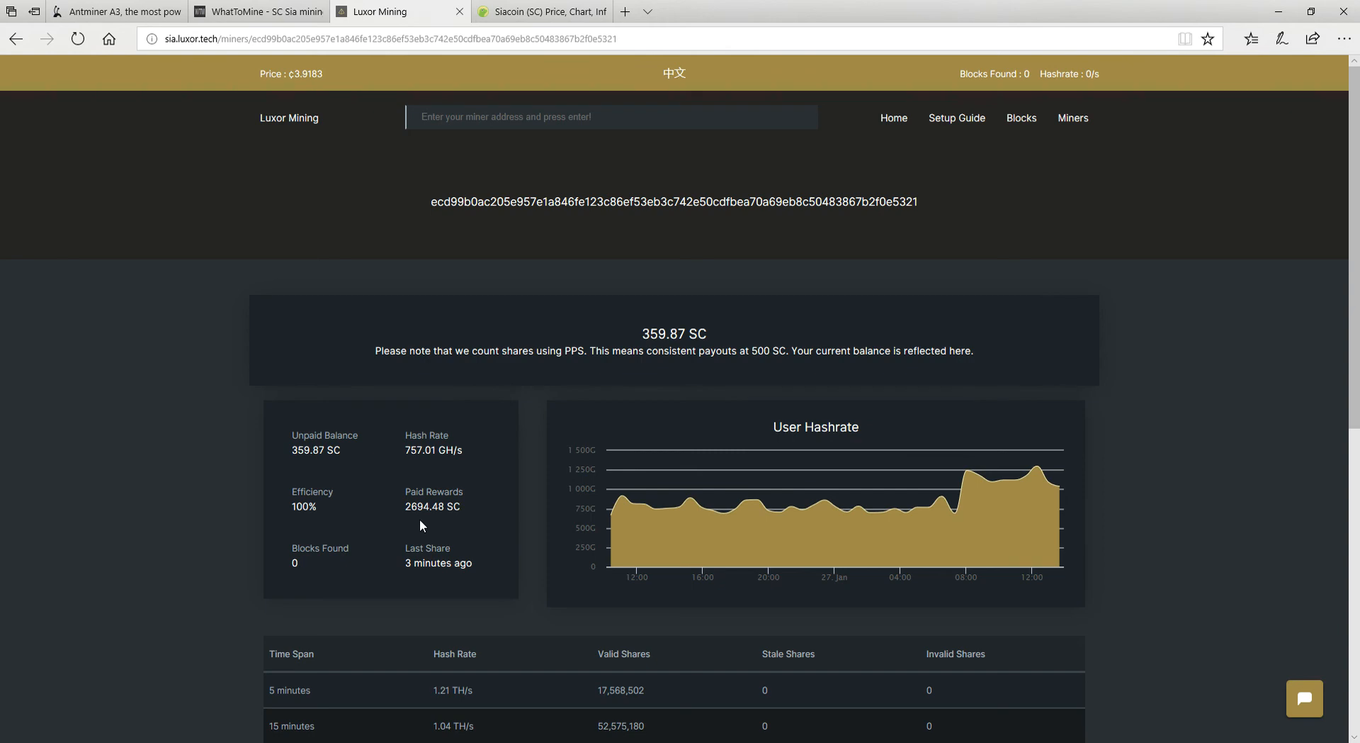
pyautogui.moveTo(426, 522)
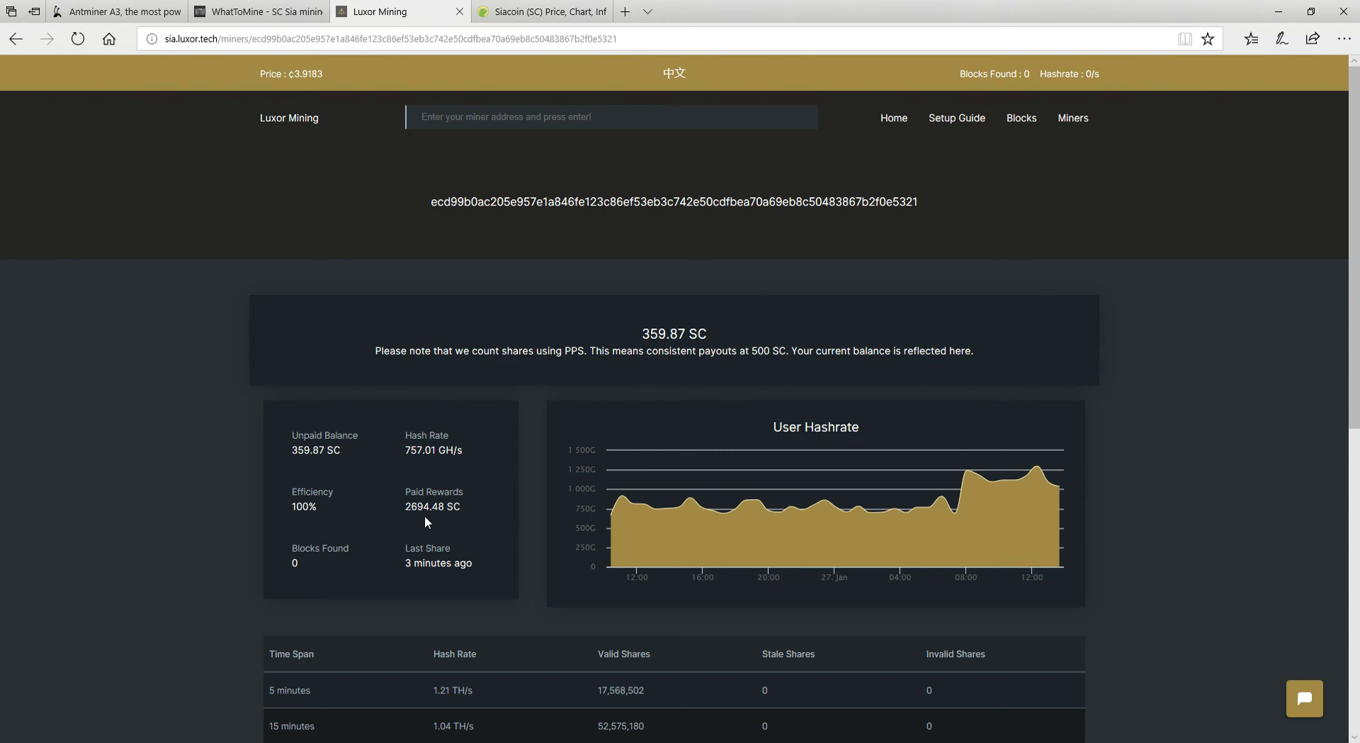
# View Siacoin at $0.0388 on CoinGecko, where 3000 SC converts to 116.4 USD
pyautogui.click(543, 12)
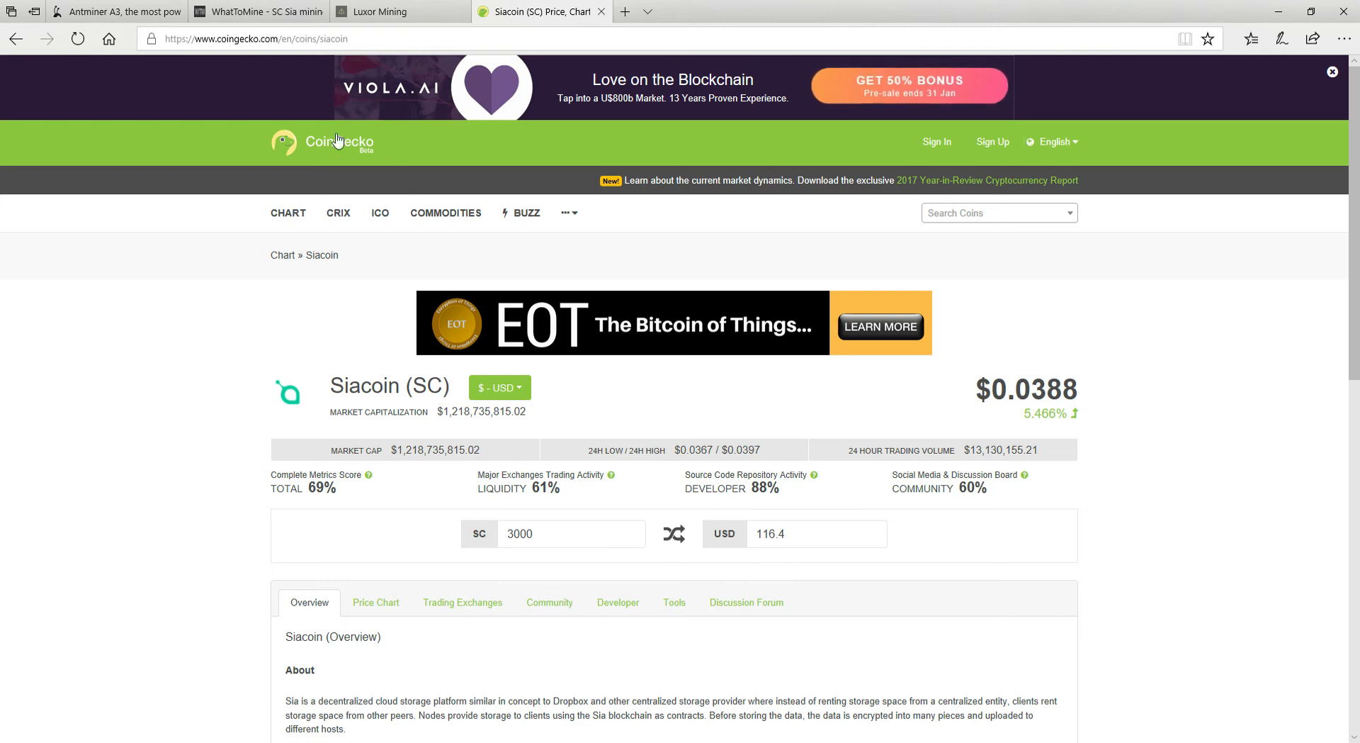
pyautogui.click(253, 11)
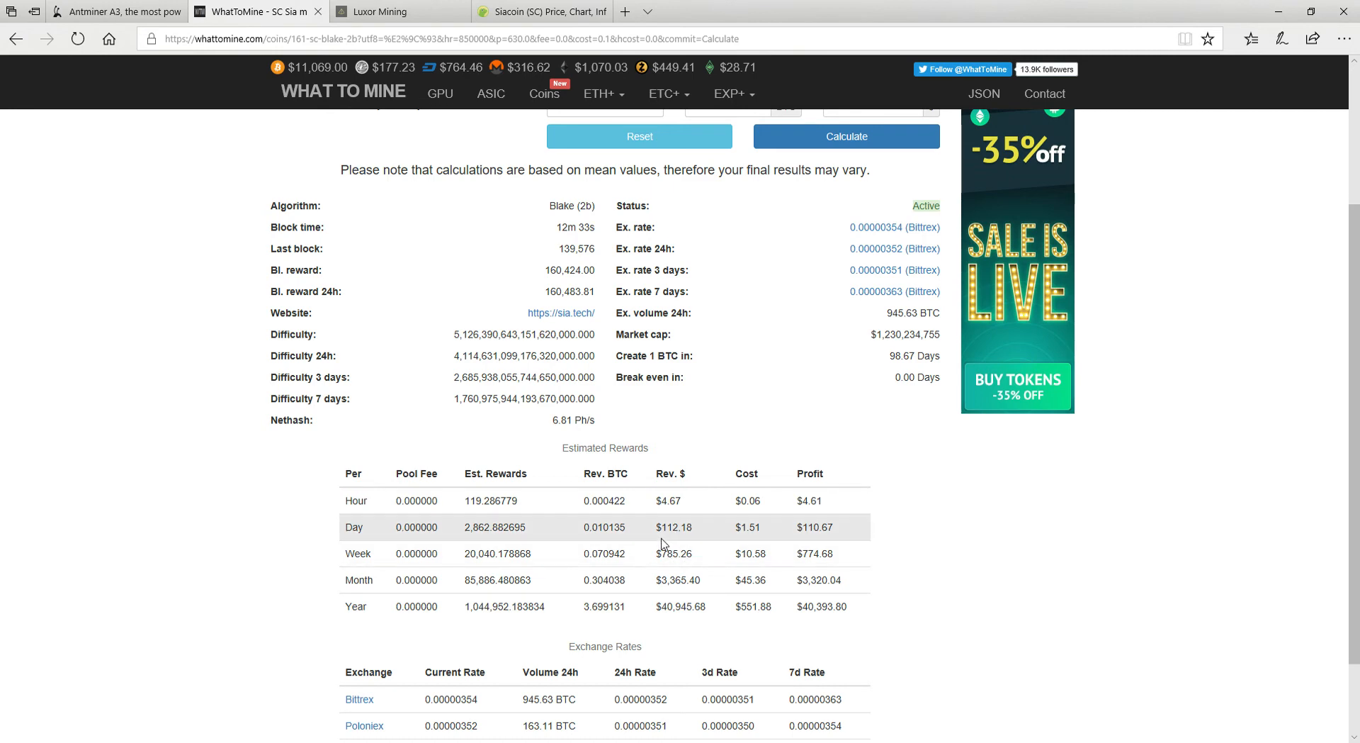
pyautogui.click(451, 39)
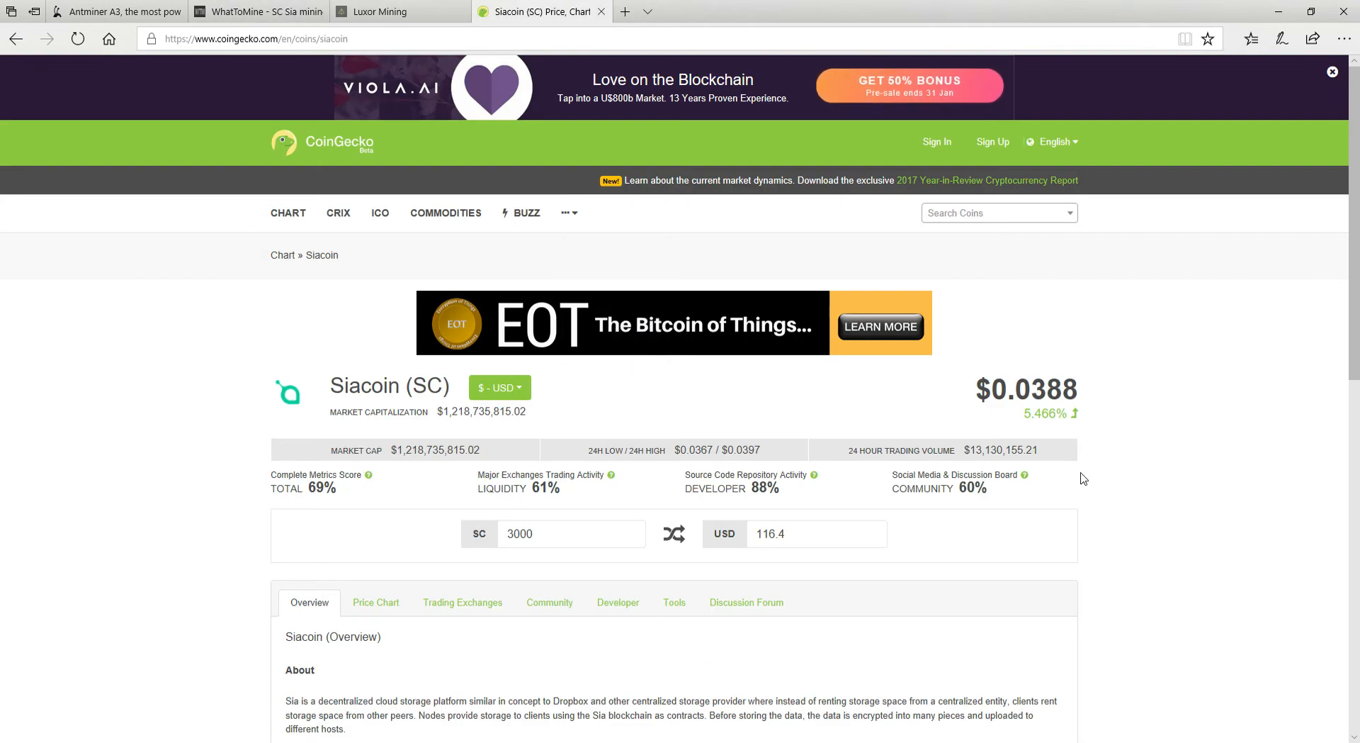
pyautogui.moveTo(581, 402)
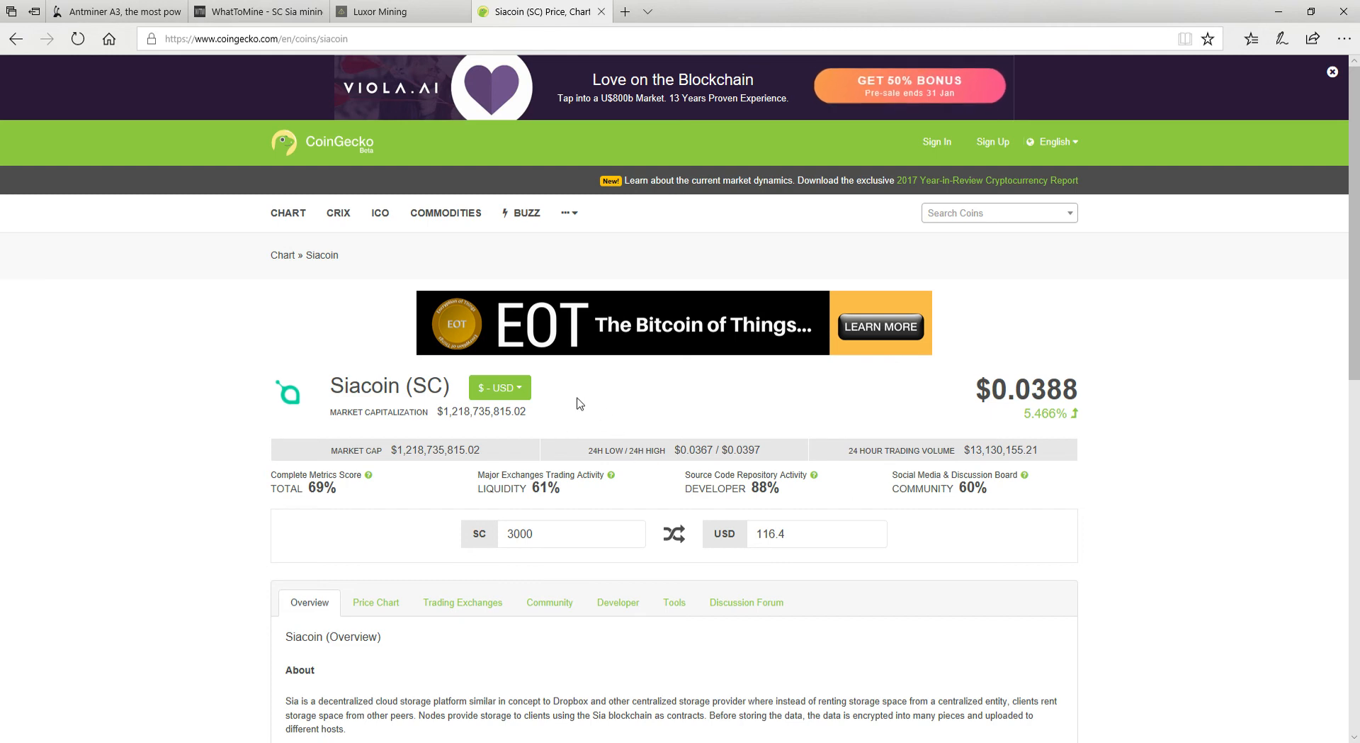
pyautogui.click(499, 386)
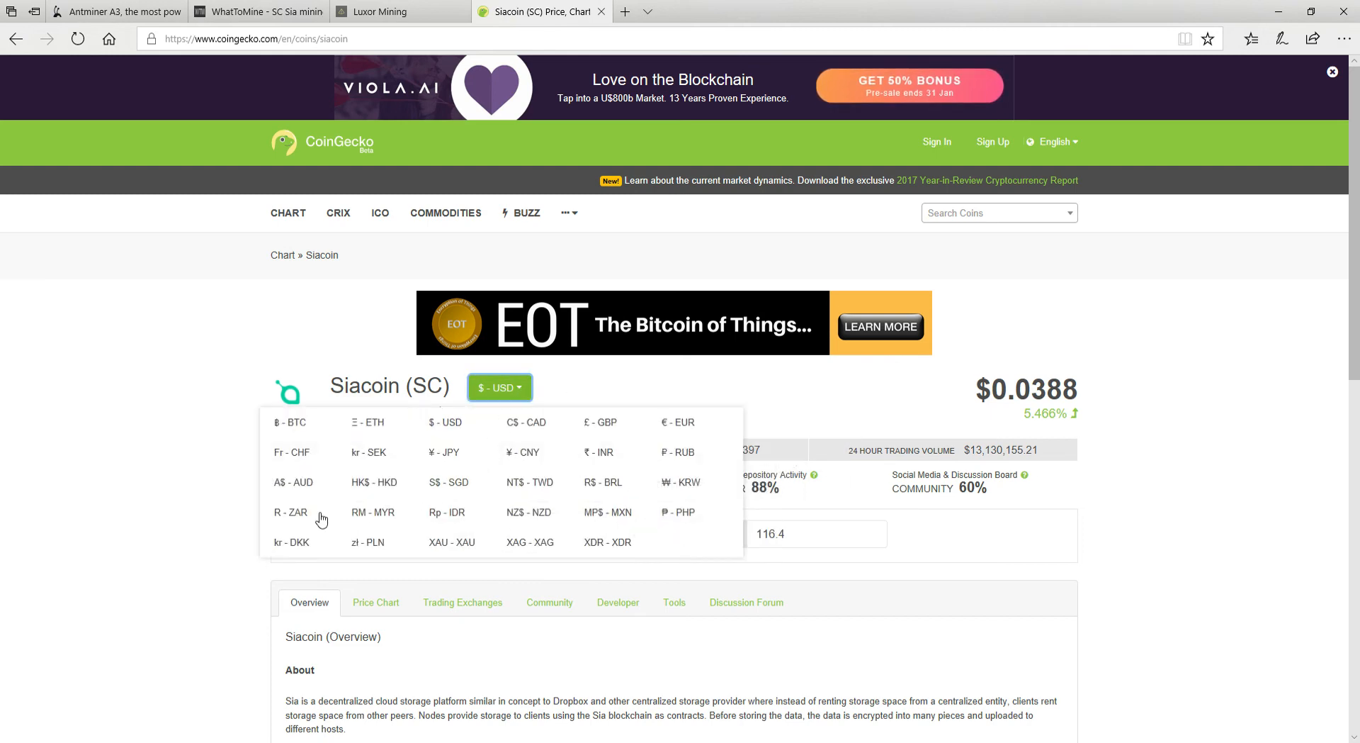
pyautogui.click(291, 512)
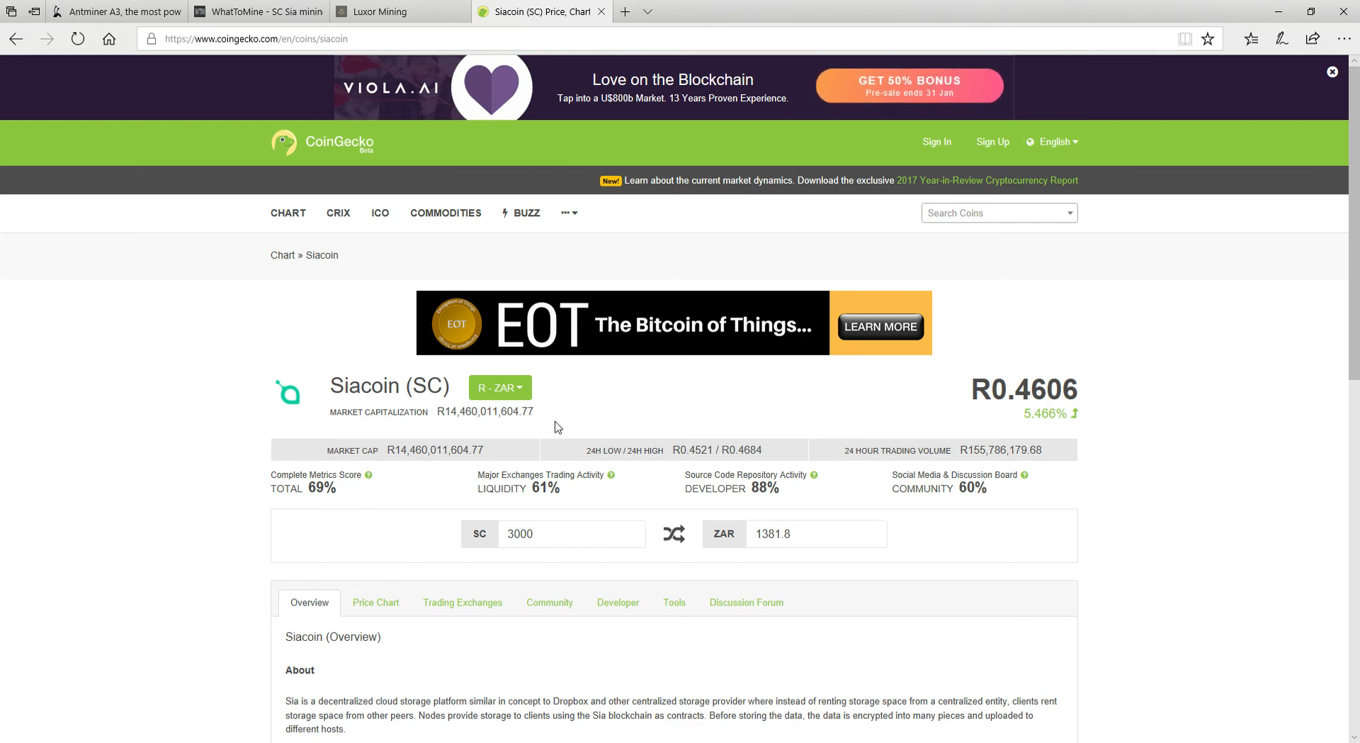
pyautogui.click(498, 387)
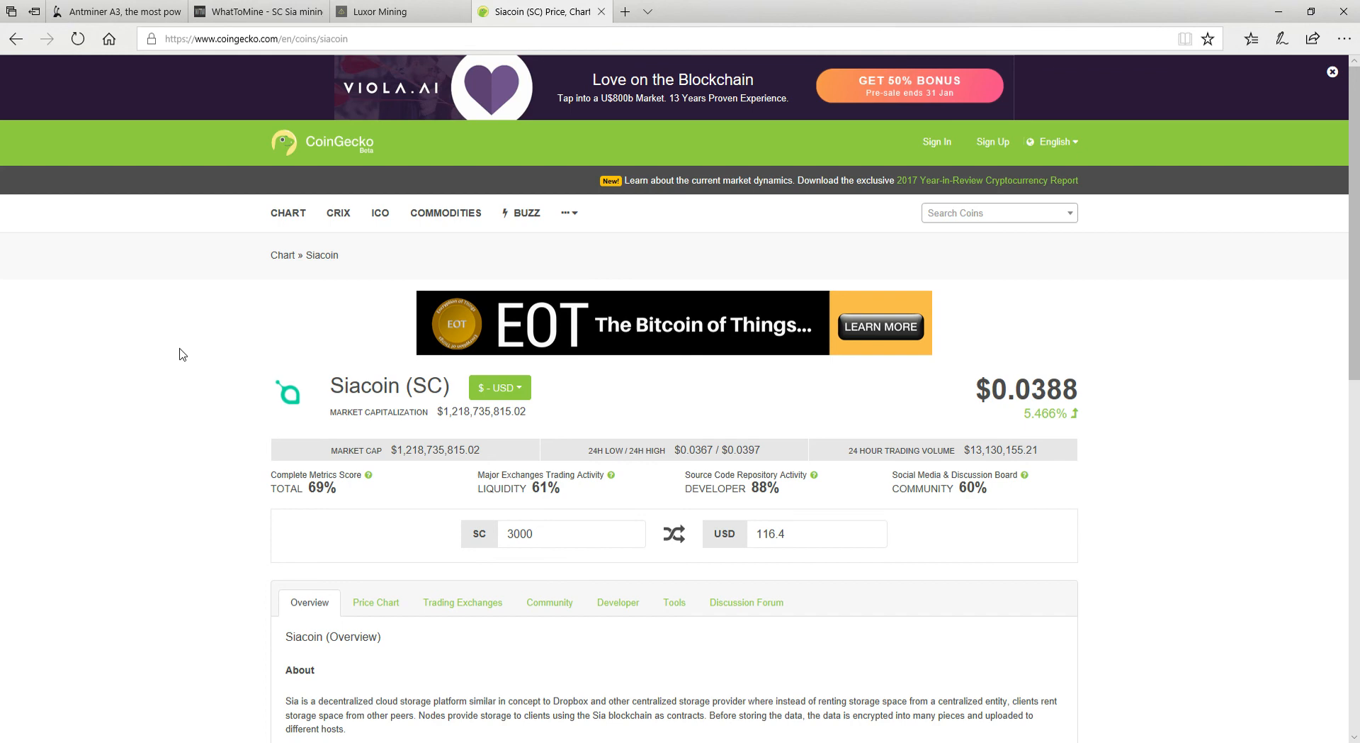
# Recheck the Sia estimated rewards table, then return to the Luxor miner stats
pyautogui.click(253, 11)
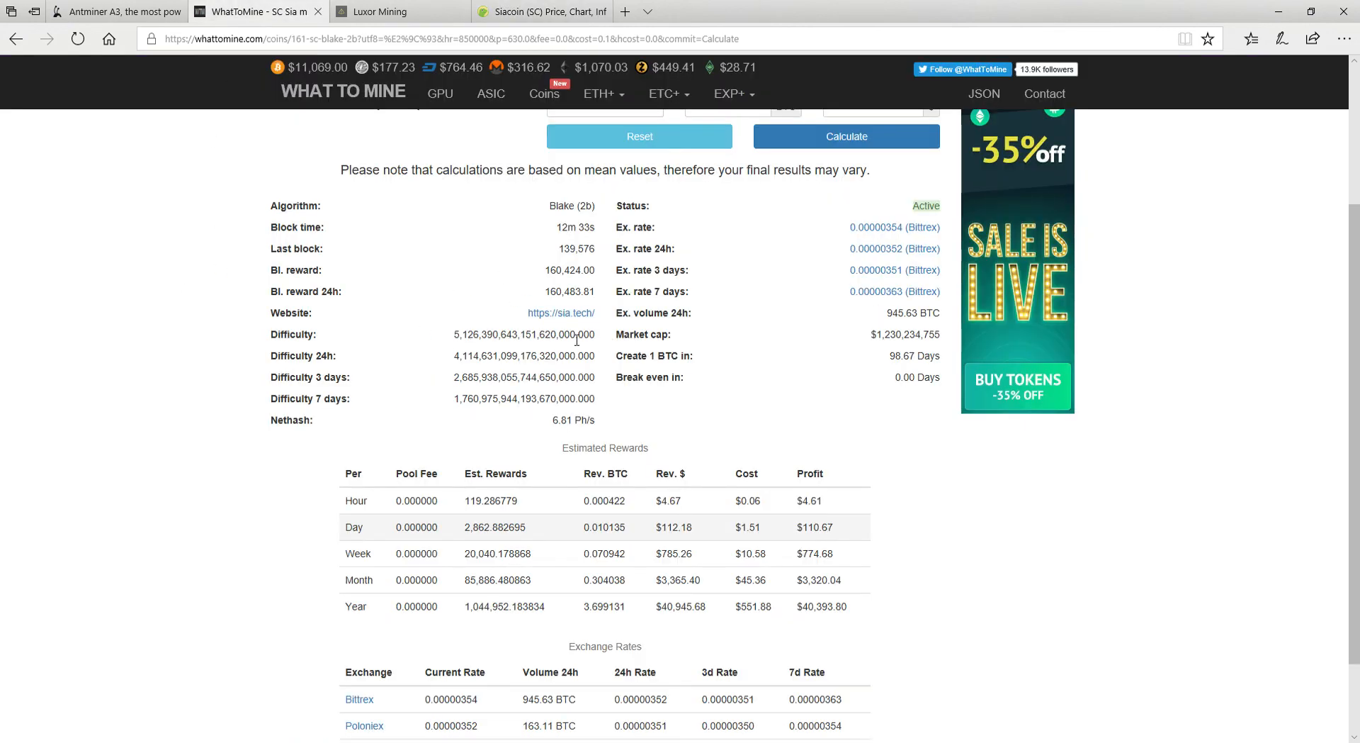
pyautogui.moveTo(159, 439)
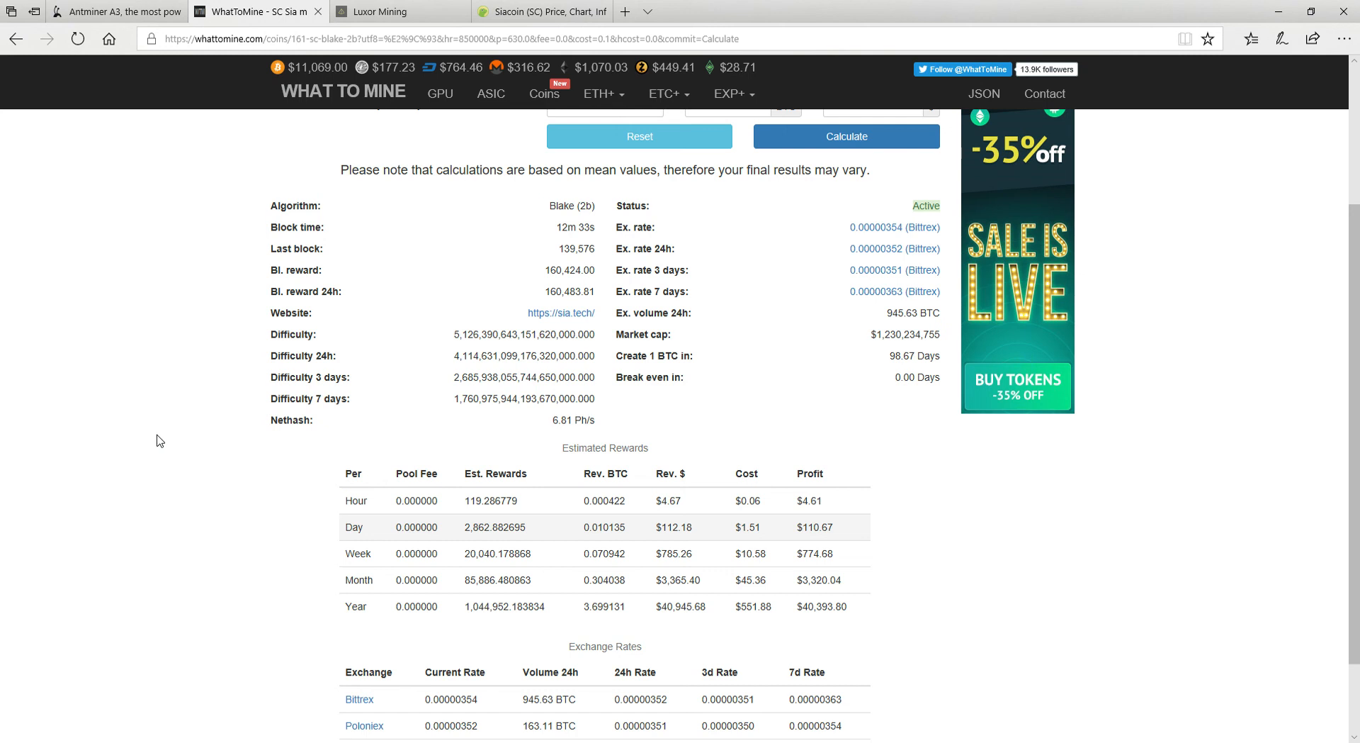
pyautogui.moveTo(91, 419)
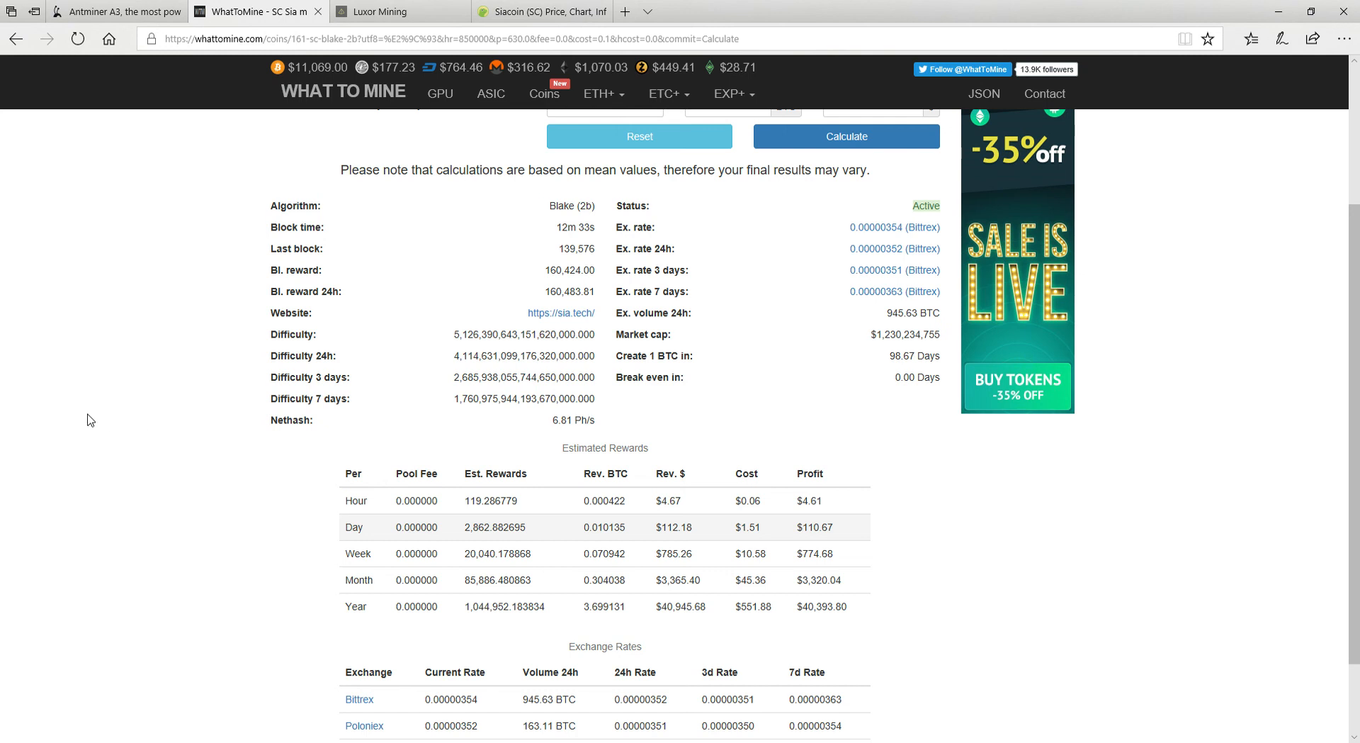
pyautogui.click(395, 11)
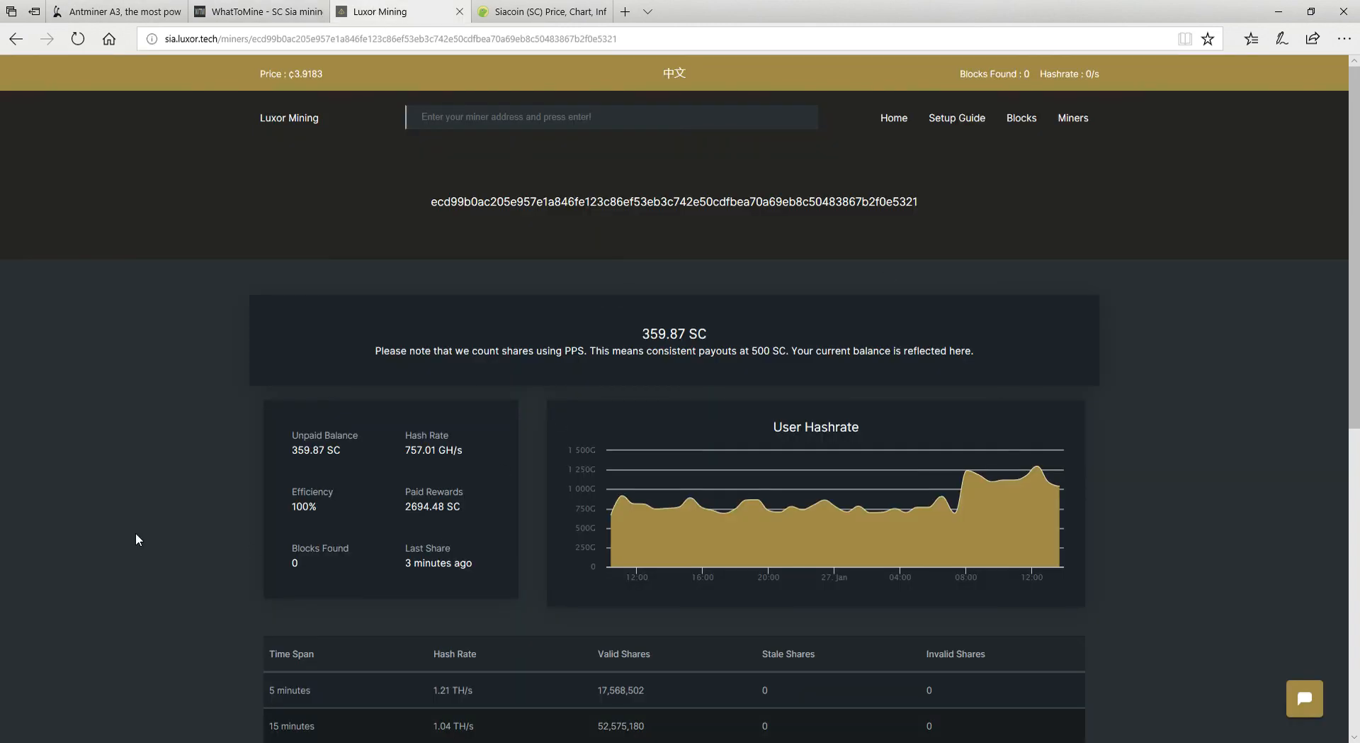
pyautogui.moveTo(666, 507)
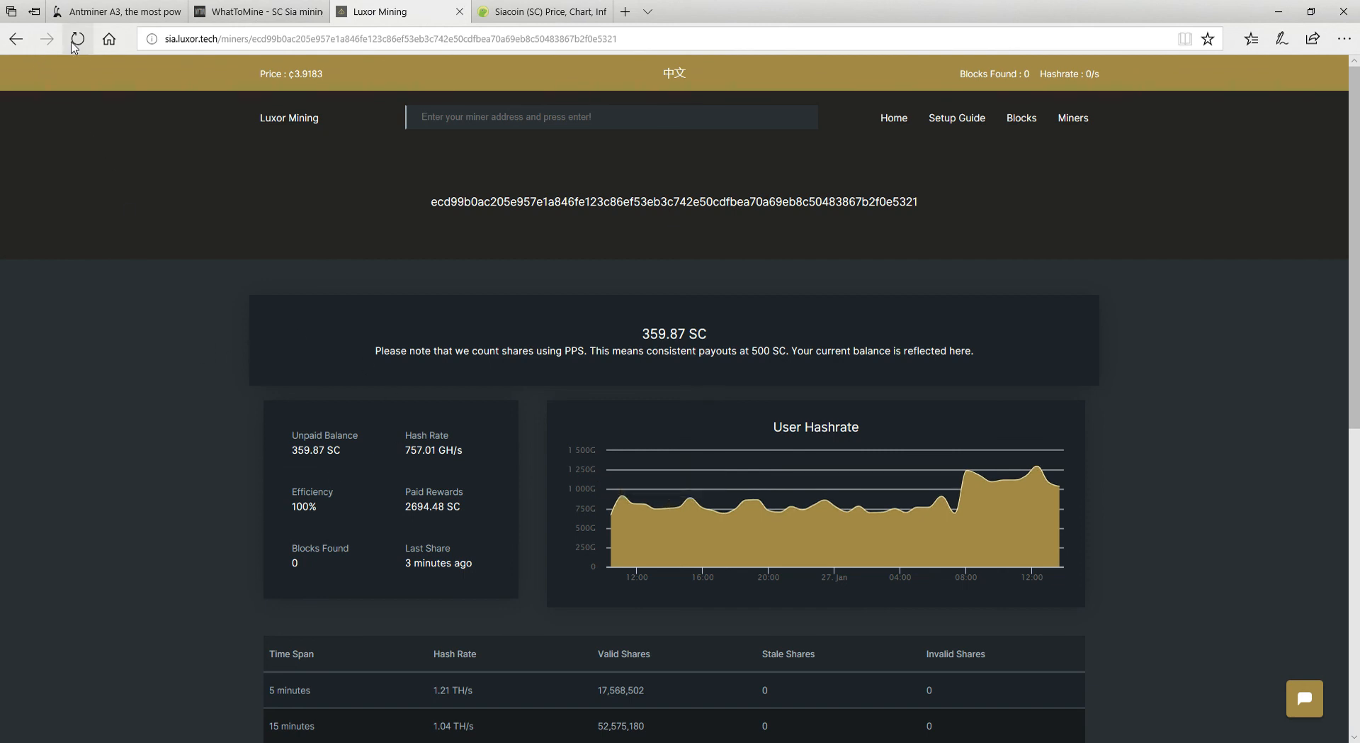
# Reload the Luxor stats so unpaid balance reads 401.44 SC and 5-minute hashrate 1.01 TH/s
pyautogui.click(77, 40)
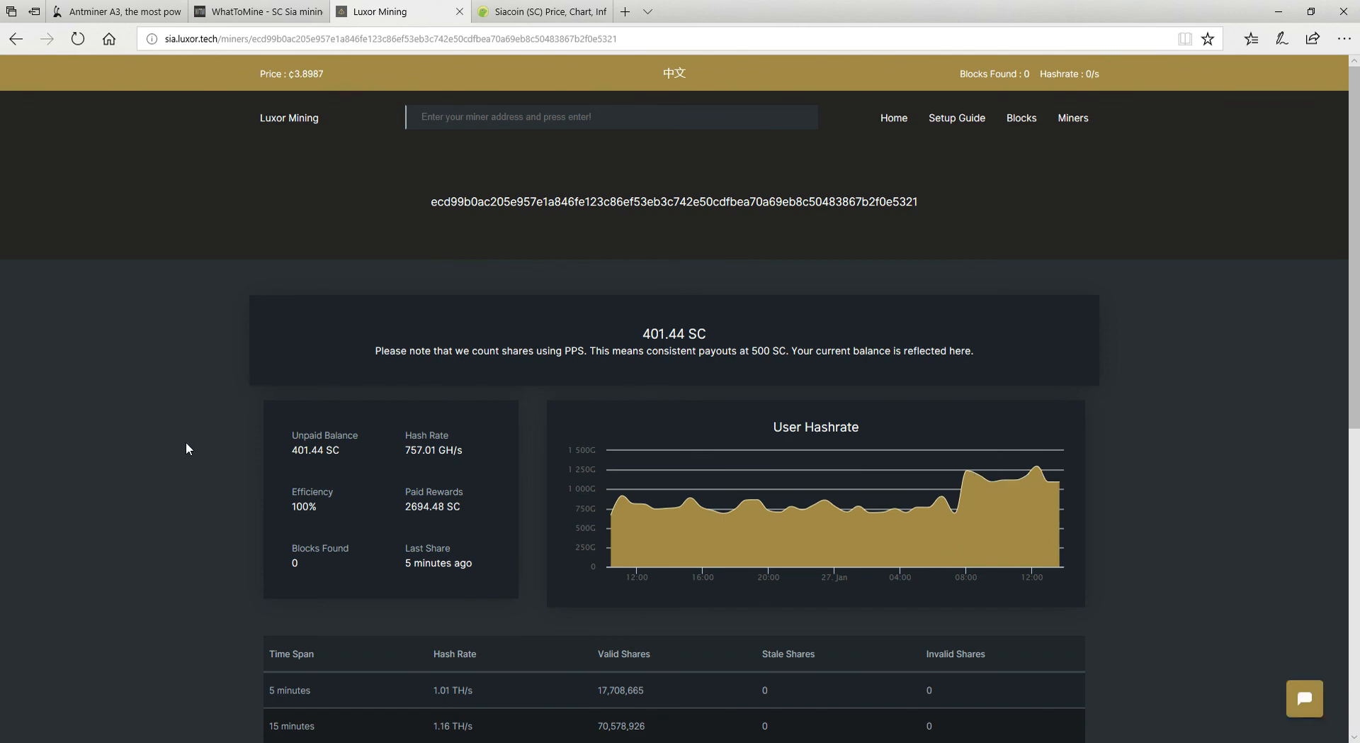
pyautogui.scroll(-3)
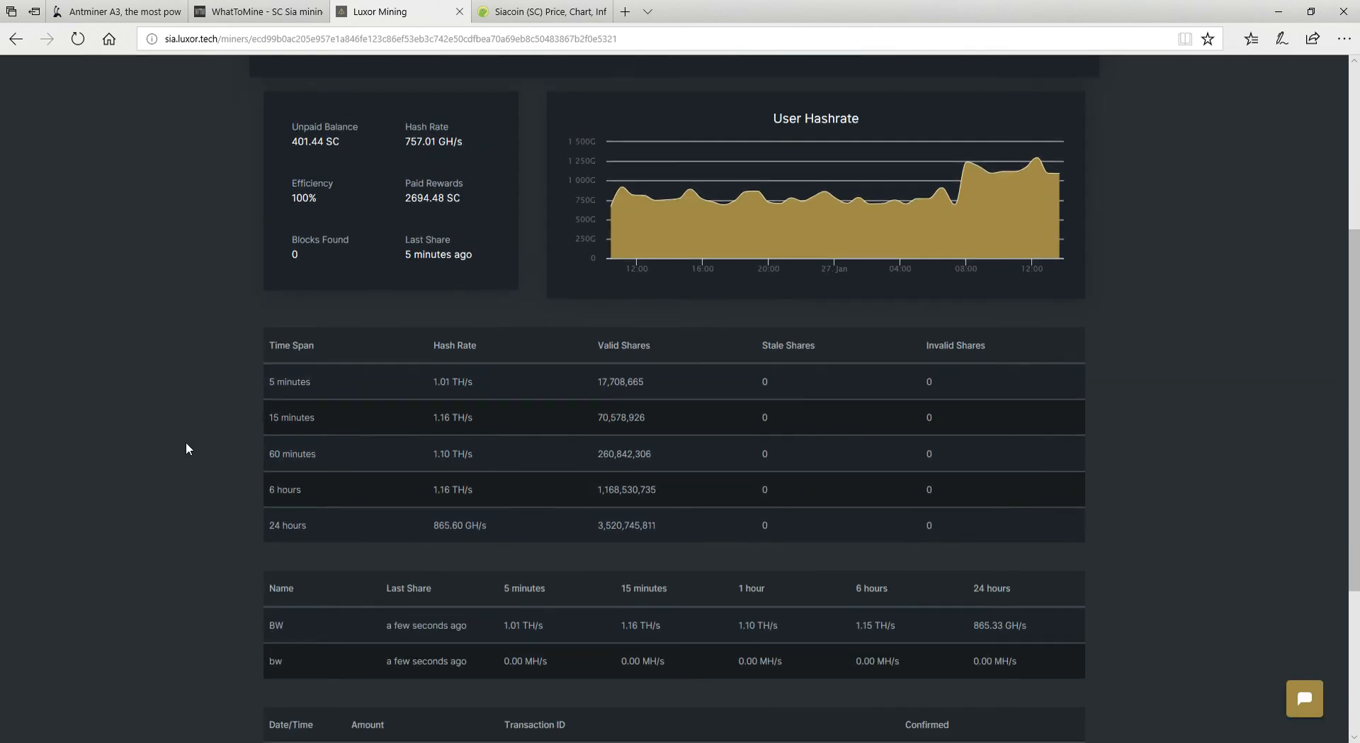
pyautogui.scroll(-3)
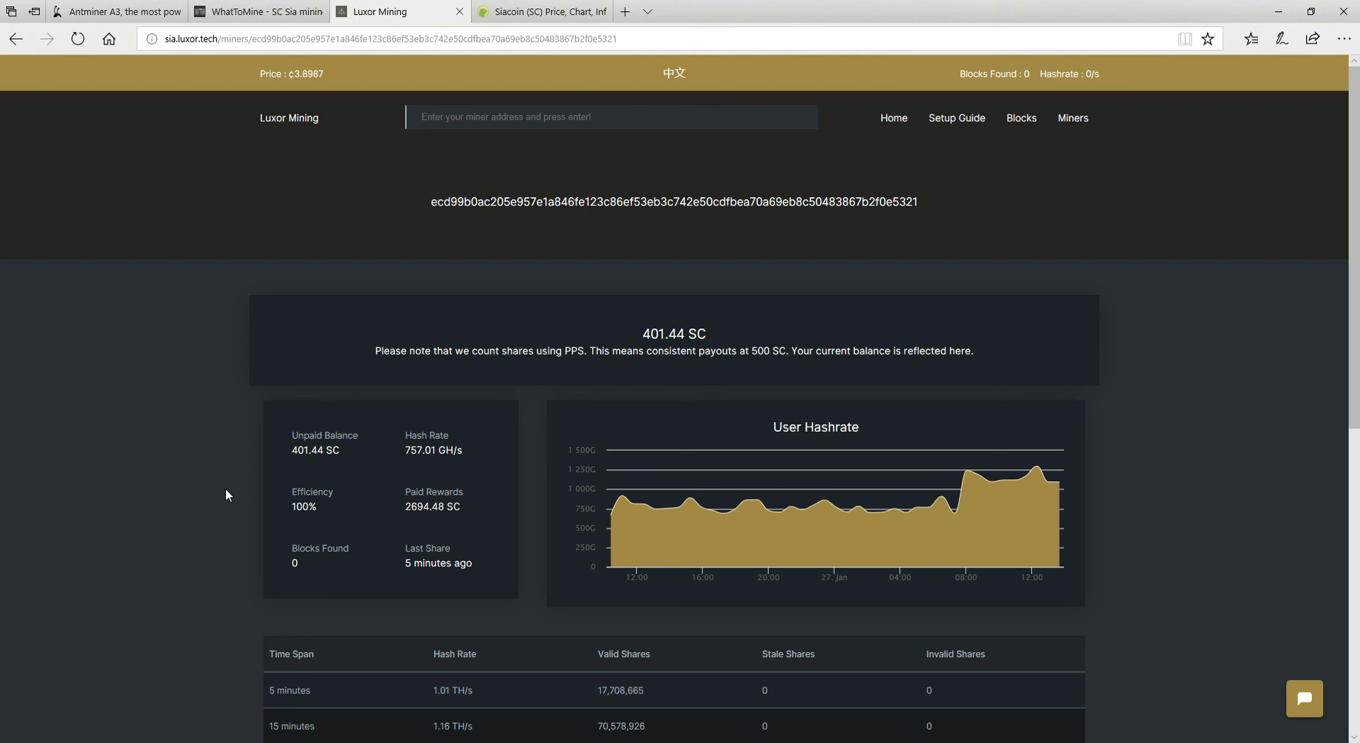
pyautogui.moveTo(1130, 427)
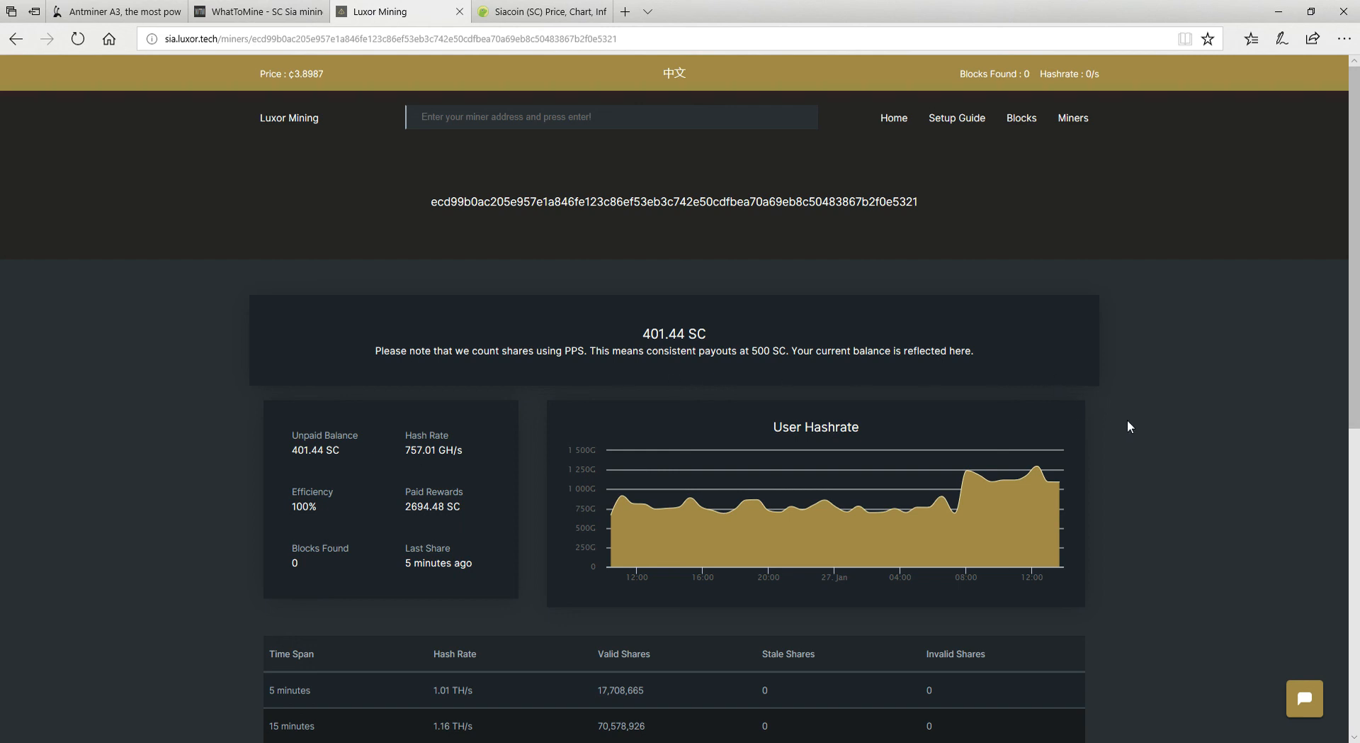
pyautogui.moveTo(1219, 272)
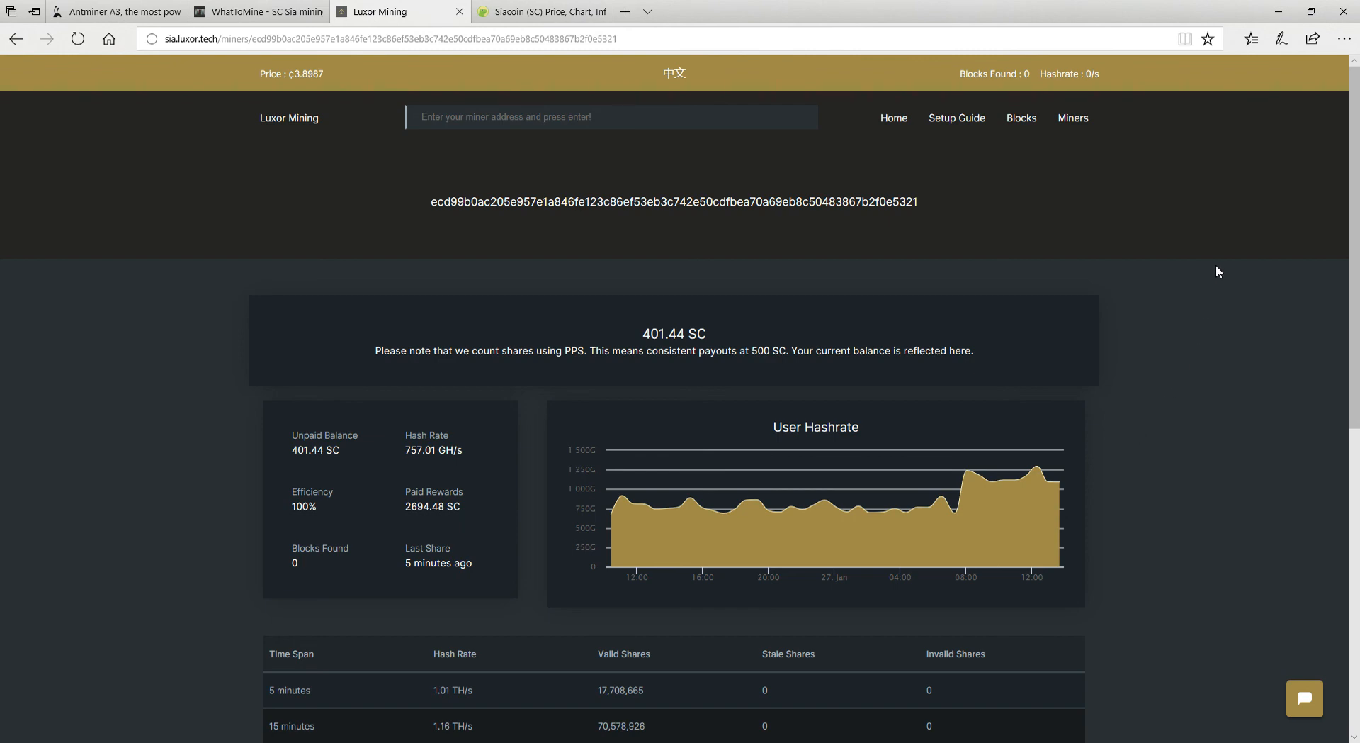